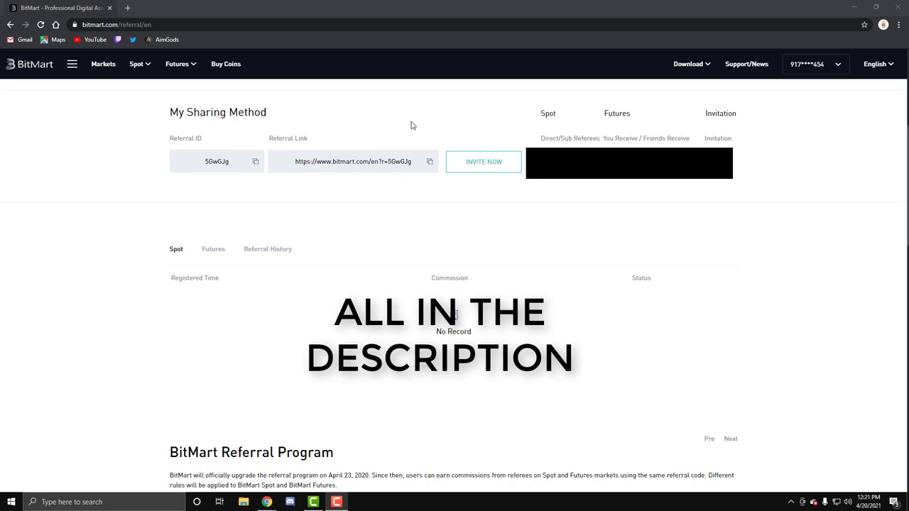
pyautogui.moveTo(437, 159)
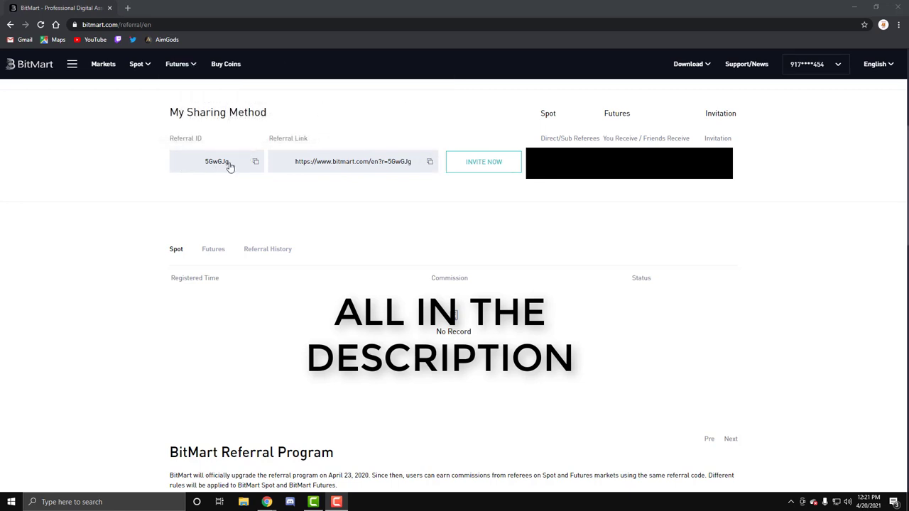
pyautogui.moveTo(454, 208)
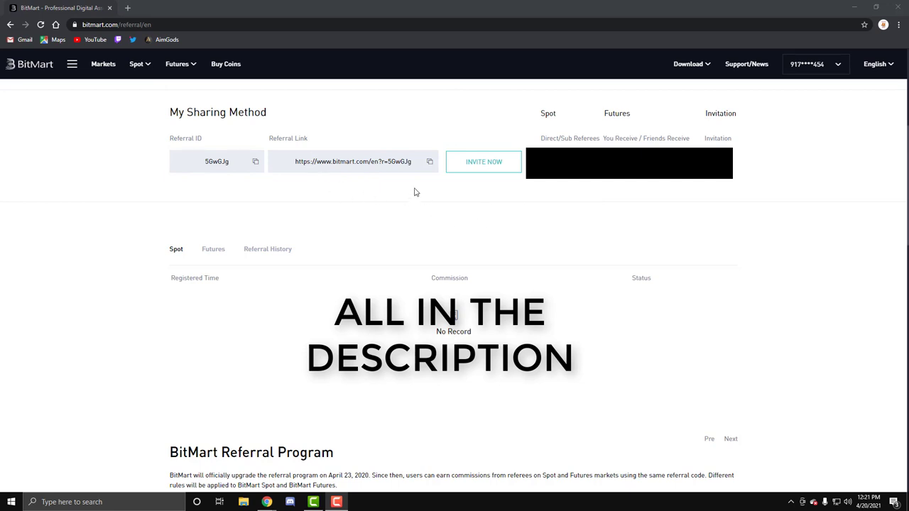
pyautogui.moveTo(227, 162)
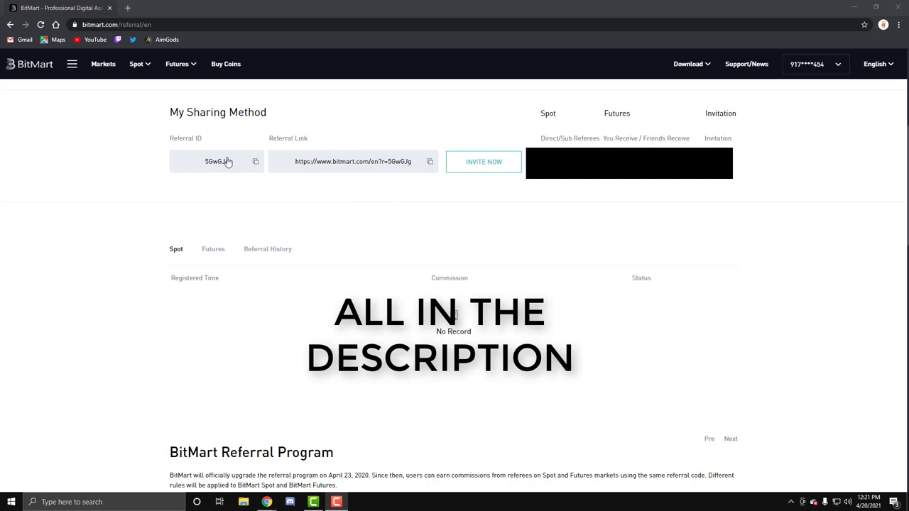
pyautogui.moveTo(266, 205)
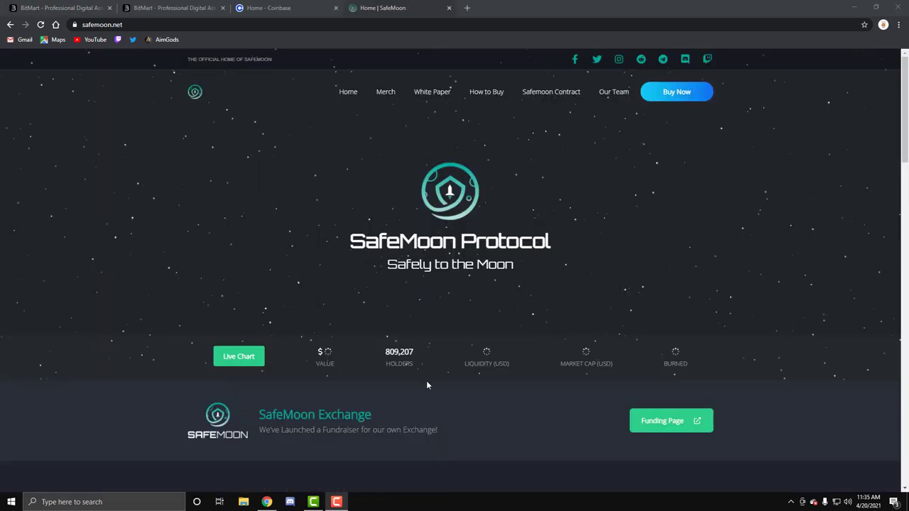
pyautogui.moveTo(285, 9)
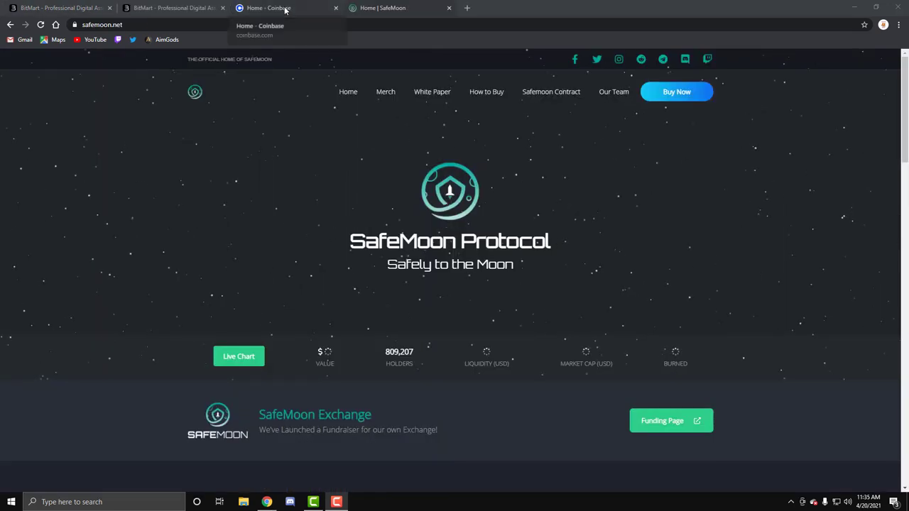
# Return to the BitMart spot assets page listing USDT, SAFEMOON and XLM.
pyautogui.click(174, 8)
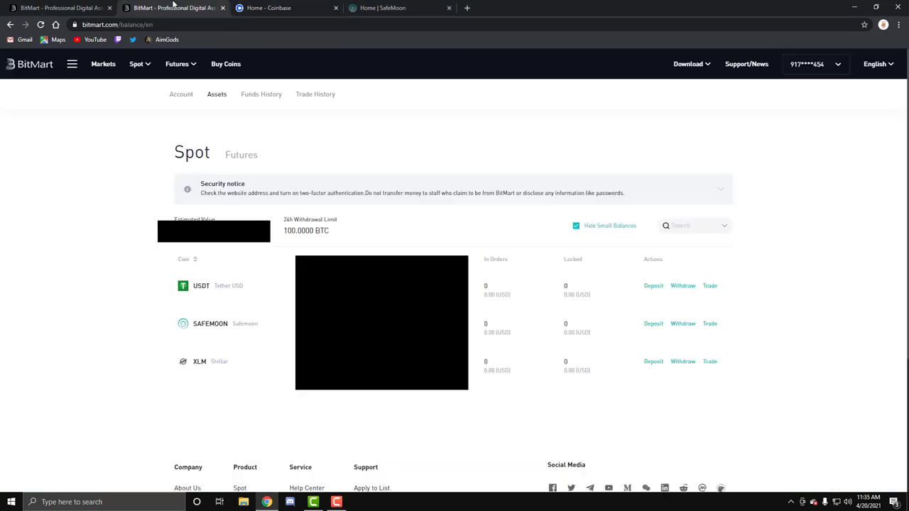
pyautogui.moveTo(483, 170)
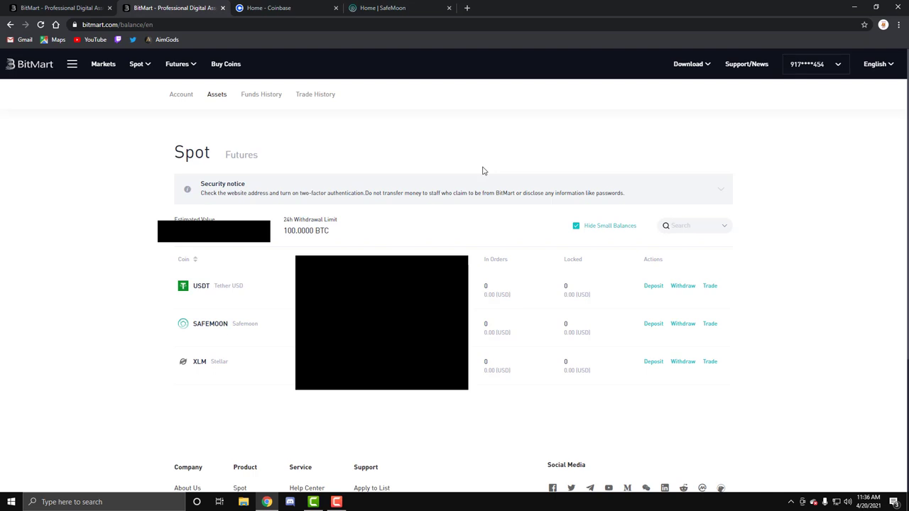
pyautogui.moveTo(474, 81)
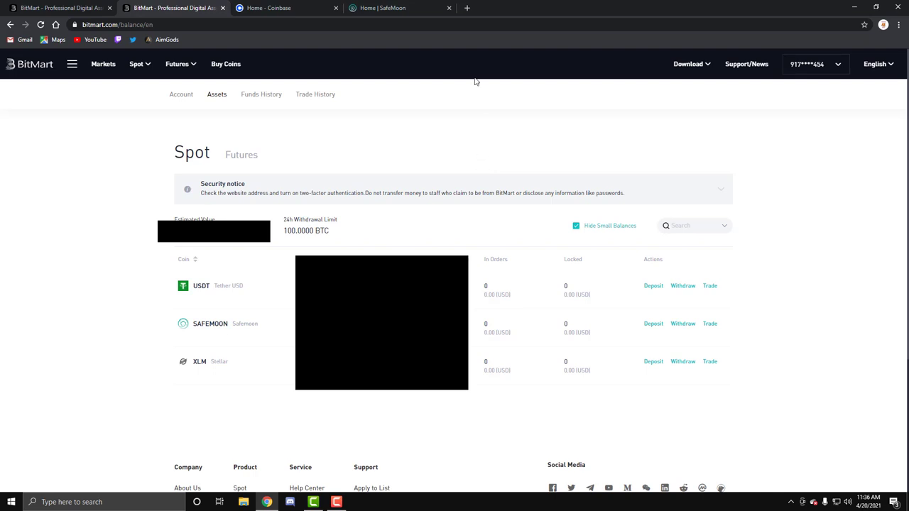
pyautogui.moveTo(296, 9)
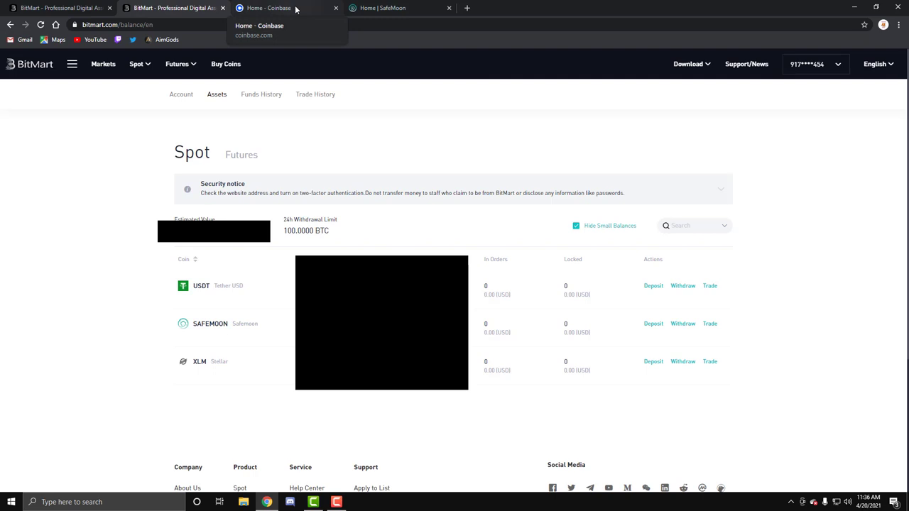
# Switch to the Coinbase home dashboard showing the $1,005.55 portfolio balance.
pyautogui.click(278, 8)
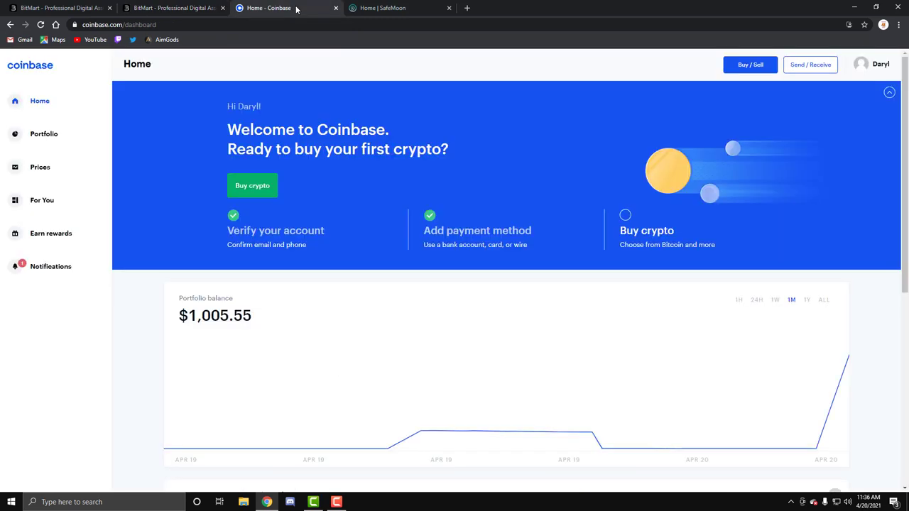
pyautogui.moveTo(461, 96)
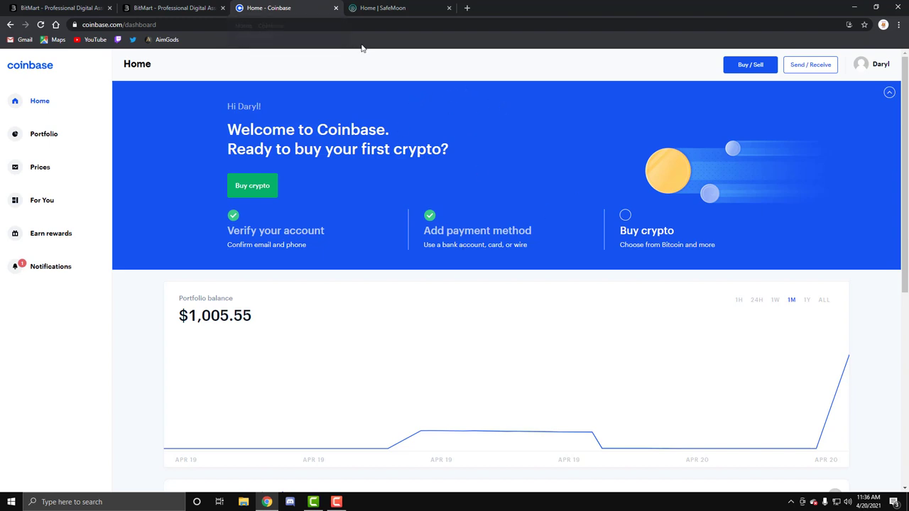
pyautogui.click(749, 64)
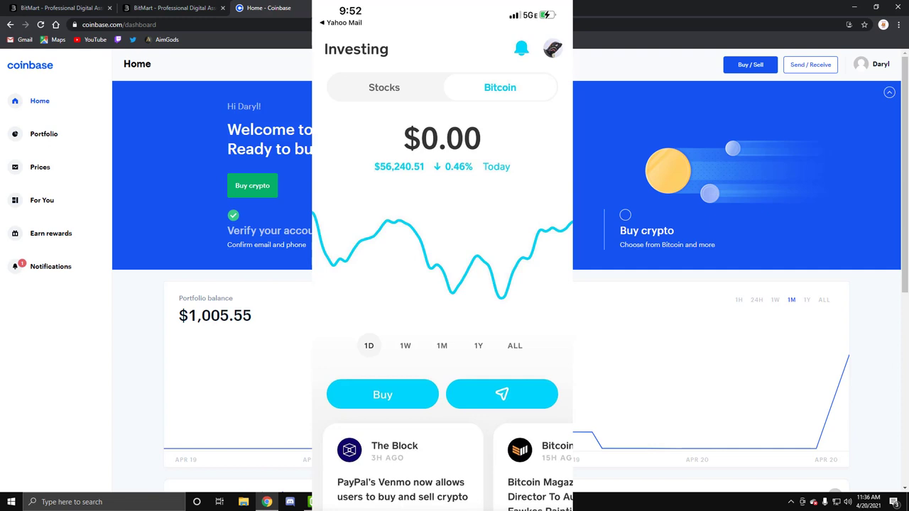
pyautogui.moveTo(640, 61)
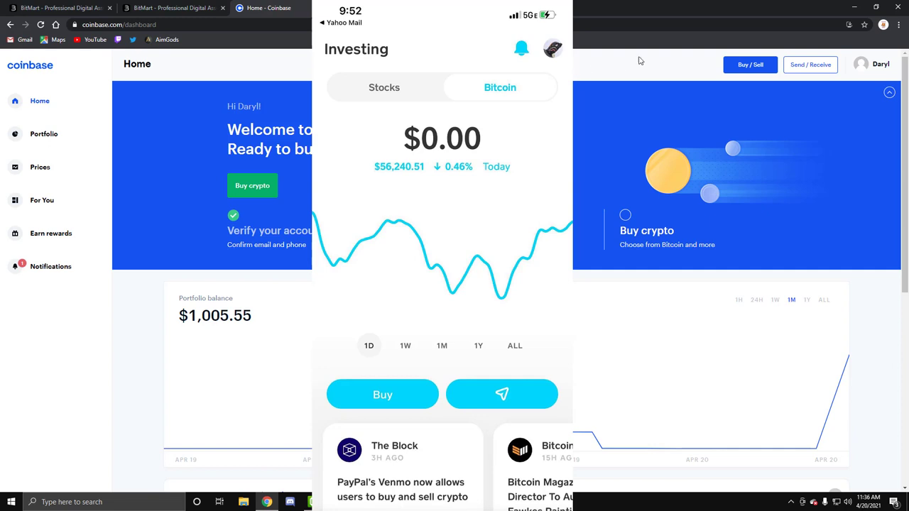
pyautogui.moveTo(792, 75)
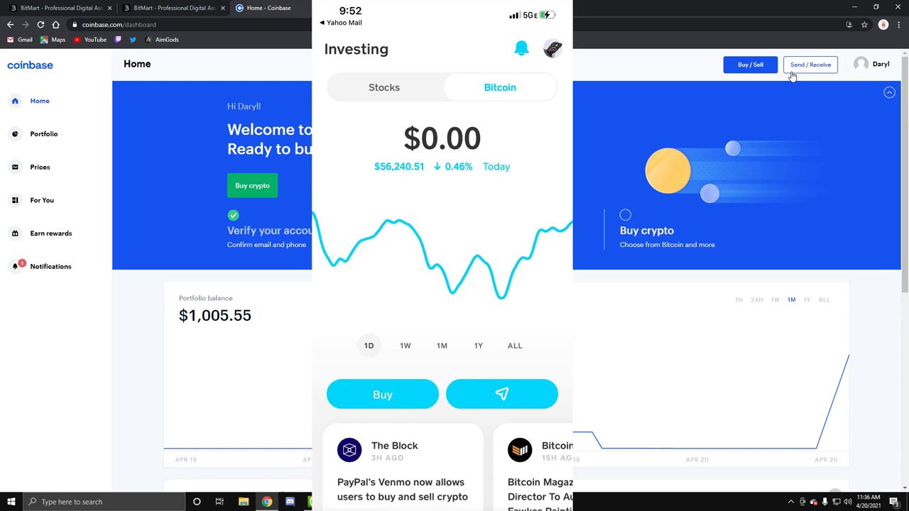
pyautogui.moveTo(826, 70)
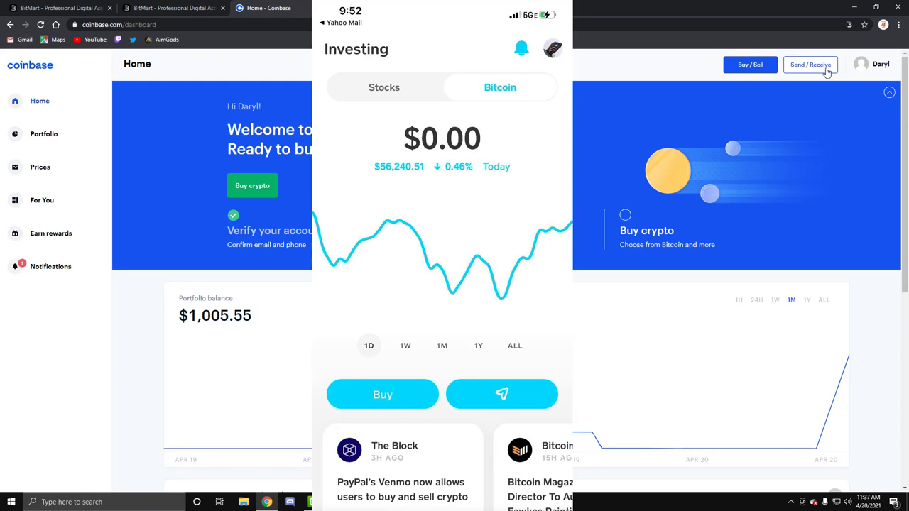
pyautogui.click(810, 65)
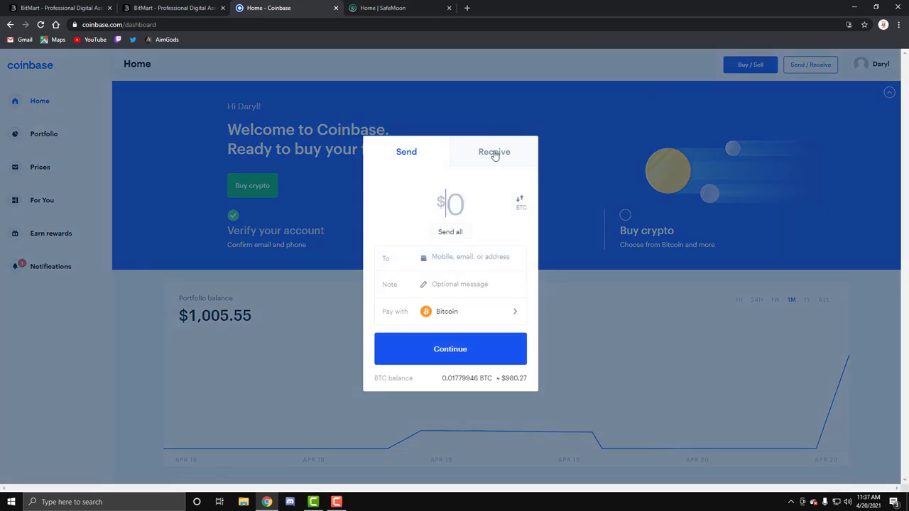
pyautogui.click(494, 151)
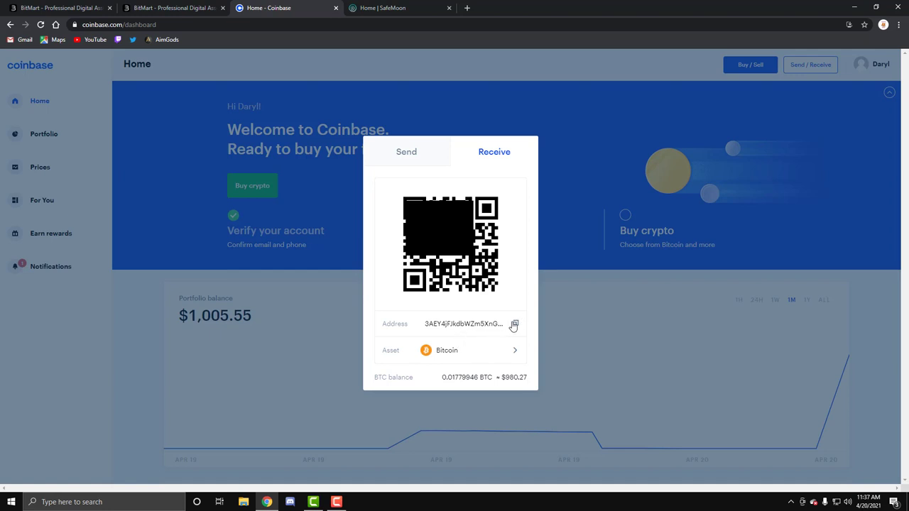
pyautogui.moveTo(386, 167)
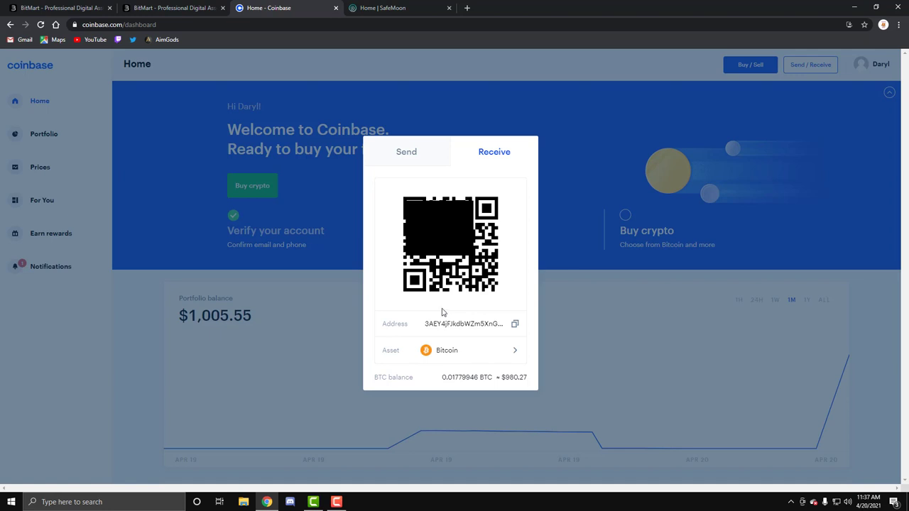
pyautogui.moveTo(616, 190)
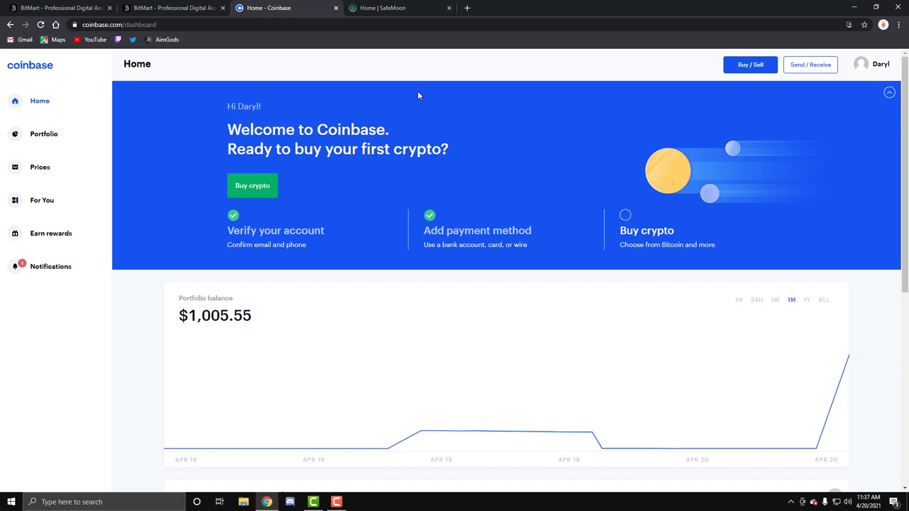
# Convert all 0.01779846 BTC into about 1,936.79 XLM via Coinbase's Convert panel.
pyautogui.scroll(-3)
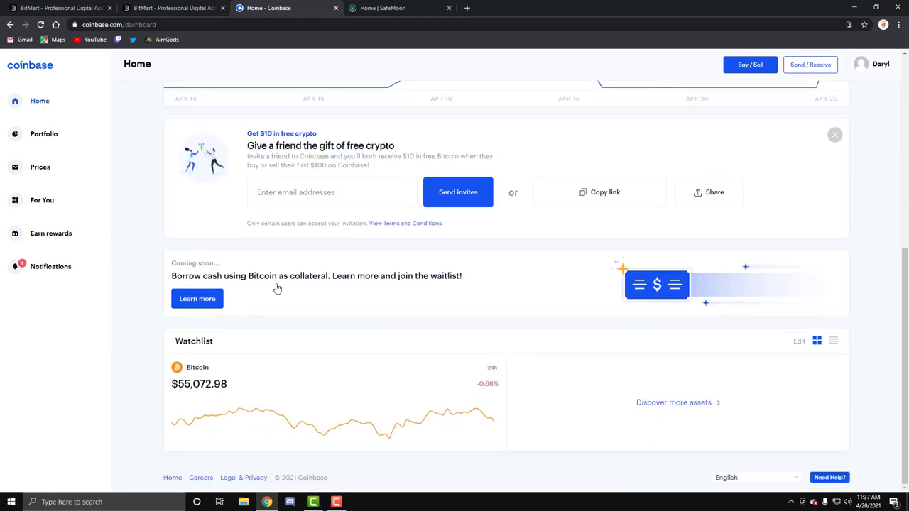
pyautogui.click(750, 64)
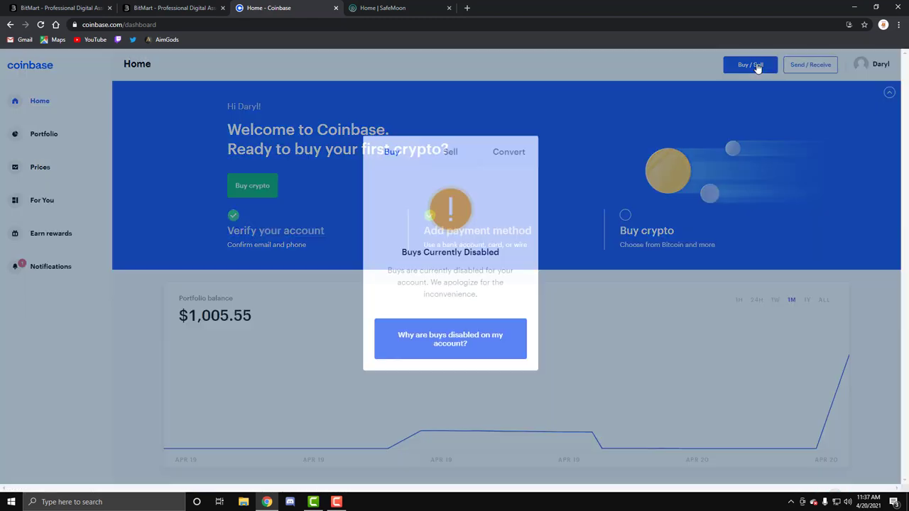
pyautogui.click(508, 151)
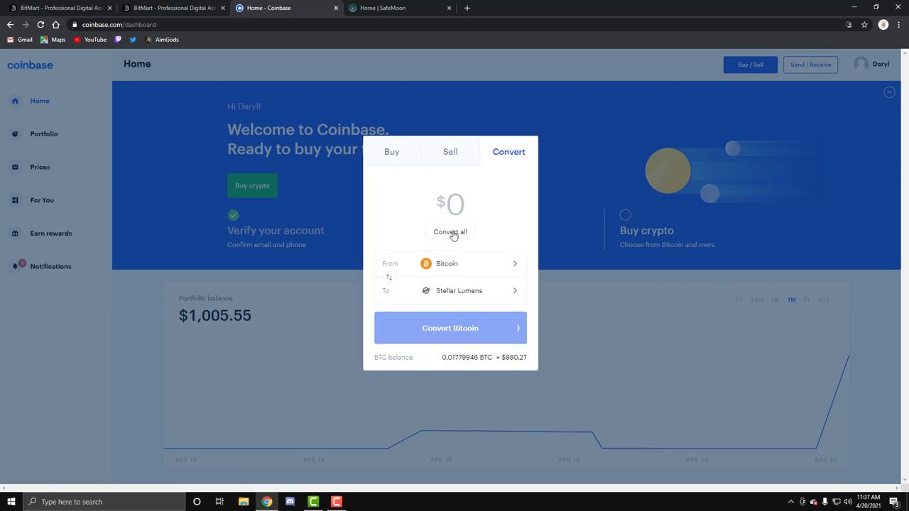
pyautogui.click(449, 328)
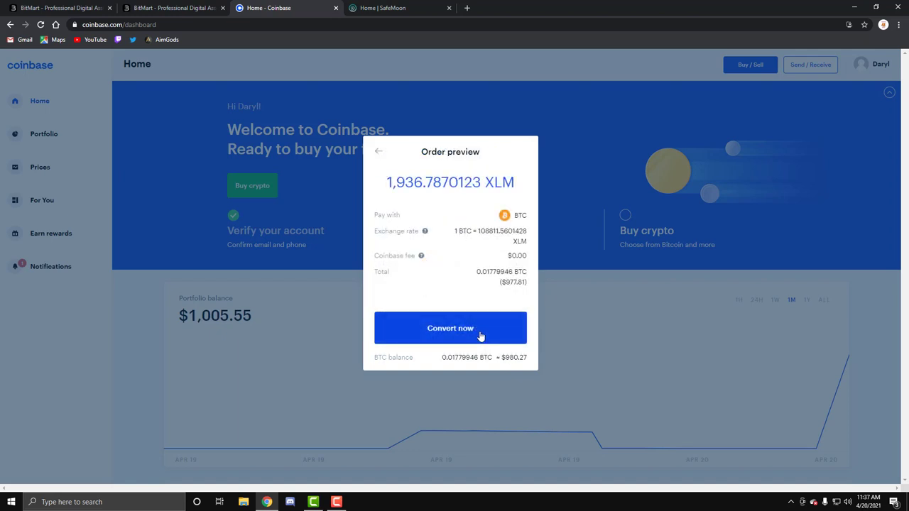
pyautogui.click(450, 328)
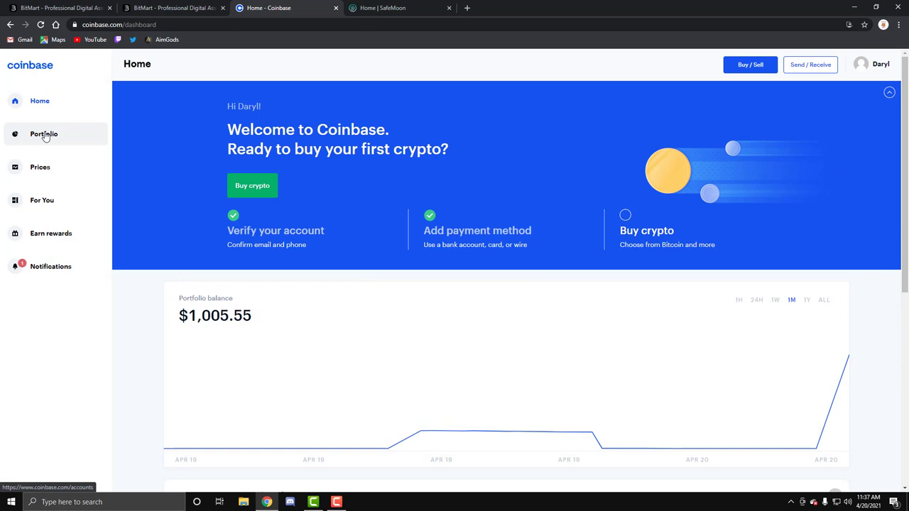
# View the Stellar Lumens wallet in the Coinbase portfolio, showing 1,987.83 XLM ($981.68).
pyautogui.click(42, 133)
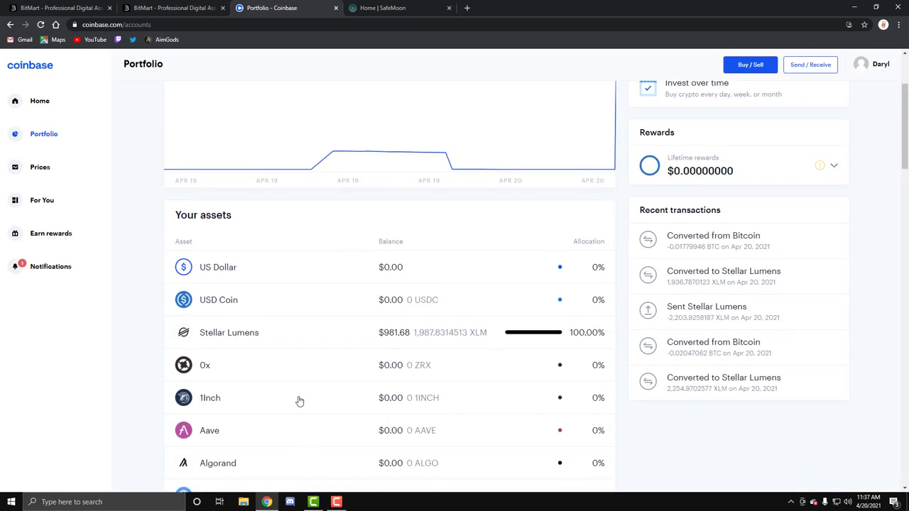
pyautogui.moveTo(302, 335)
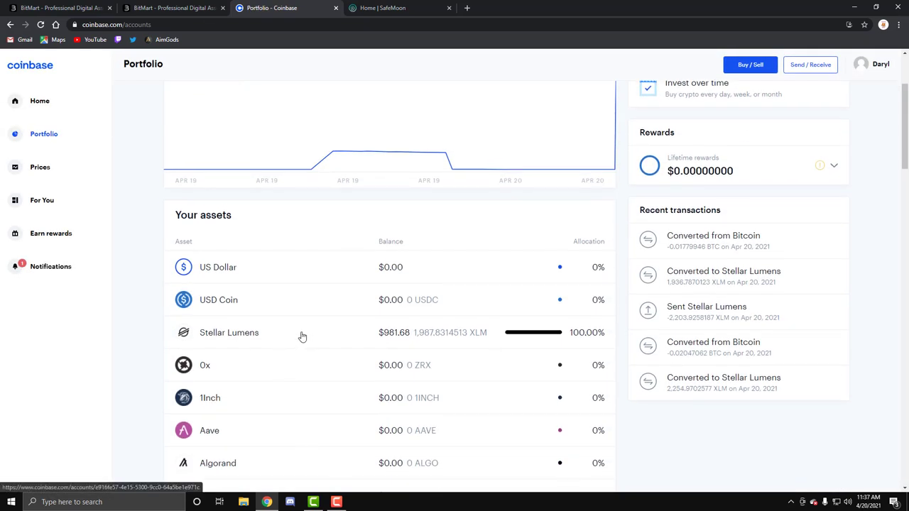
pyautogui.click(229, 332)
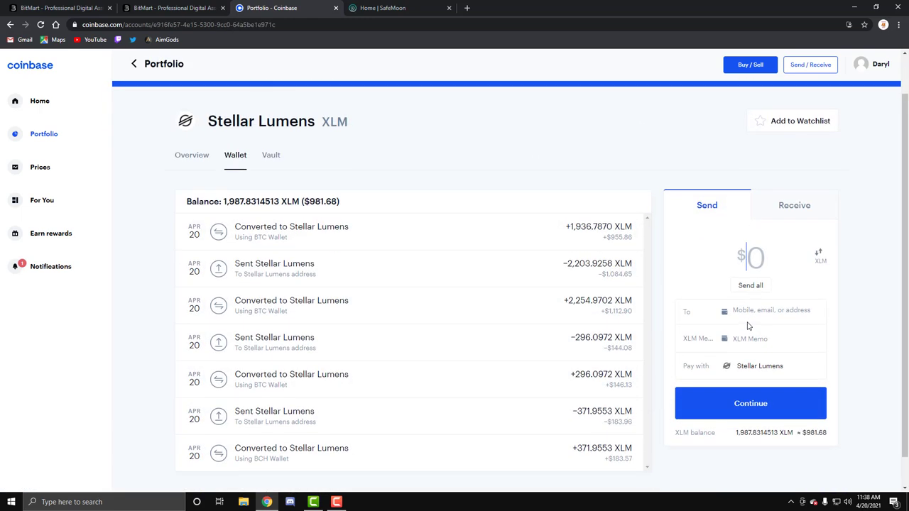
pyautogui.scroll(-3)
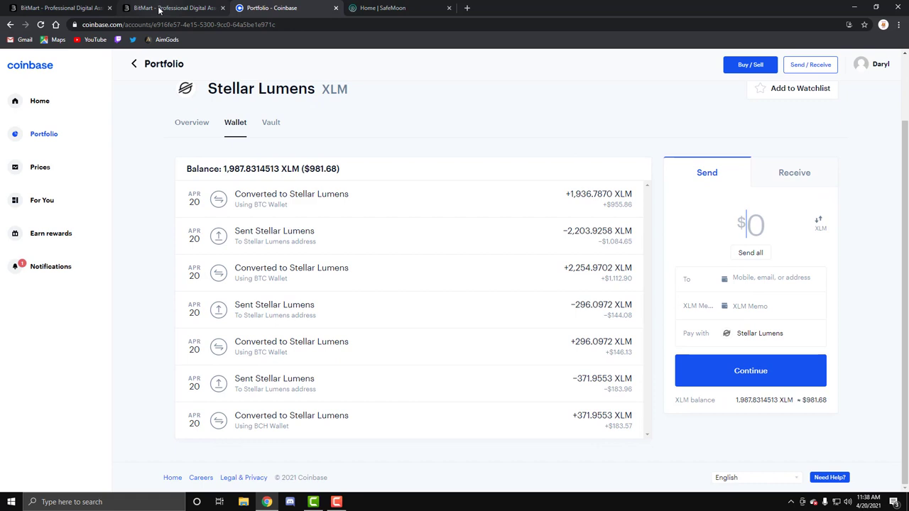
# Filter BitMart spot assets for XLM and show its deposit address, memo and QR code.
pyautogui.click(173, 8)
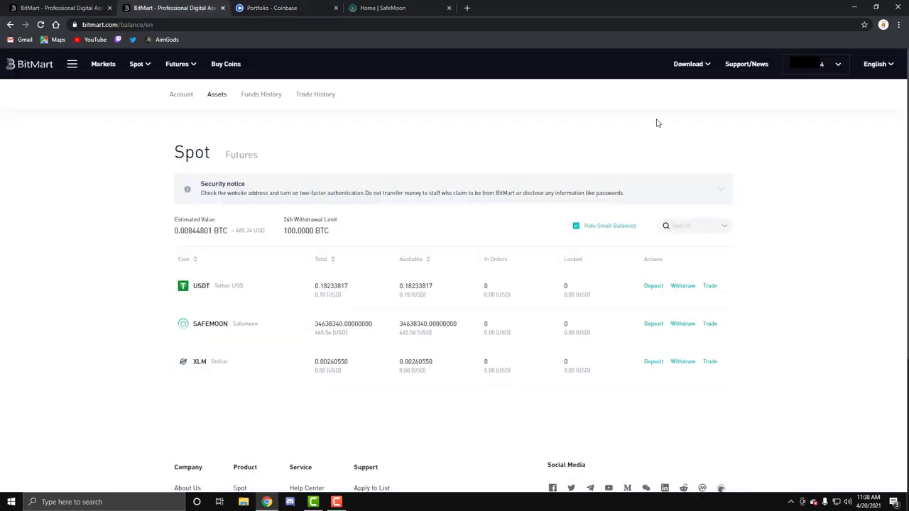
pyautogui.moveTo(690, 230)
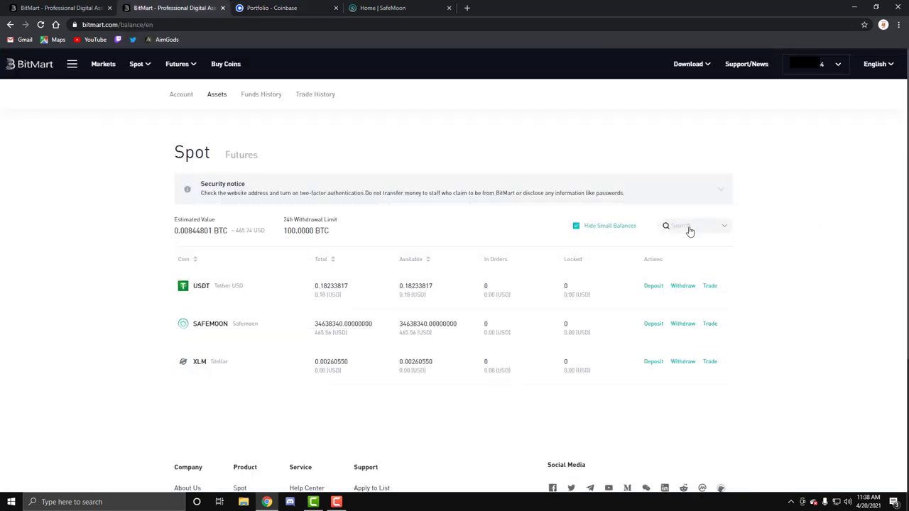
pyautogui.click(816, 64)
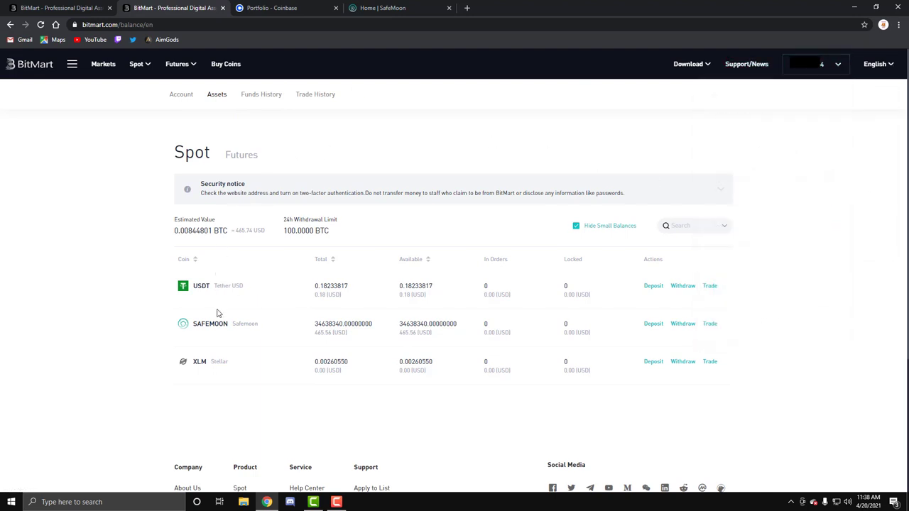
pyautogui.click(693, 226)
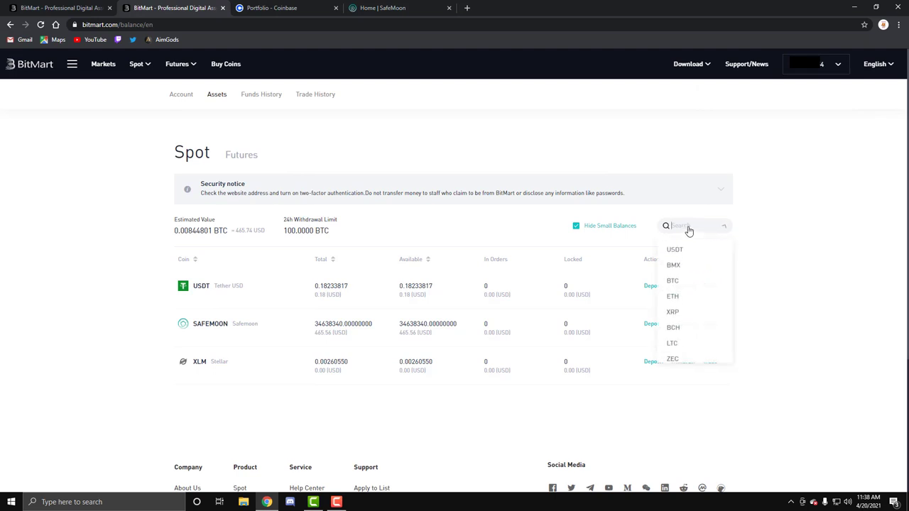
pyautogui.write('xl')
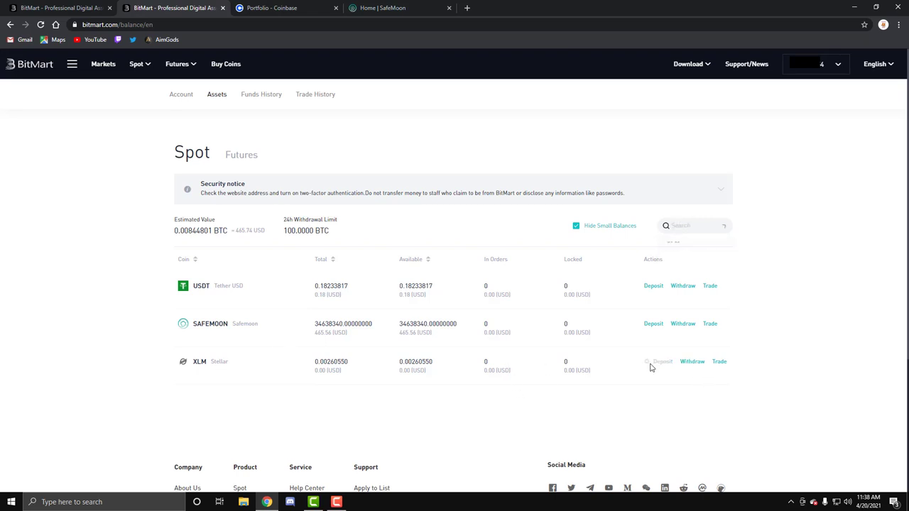
pyautogui.click(653, 361)
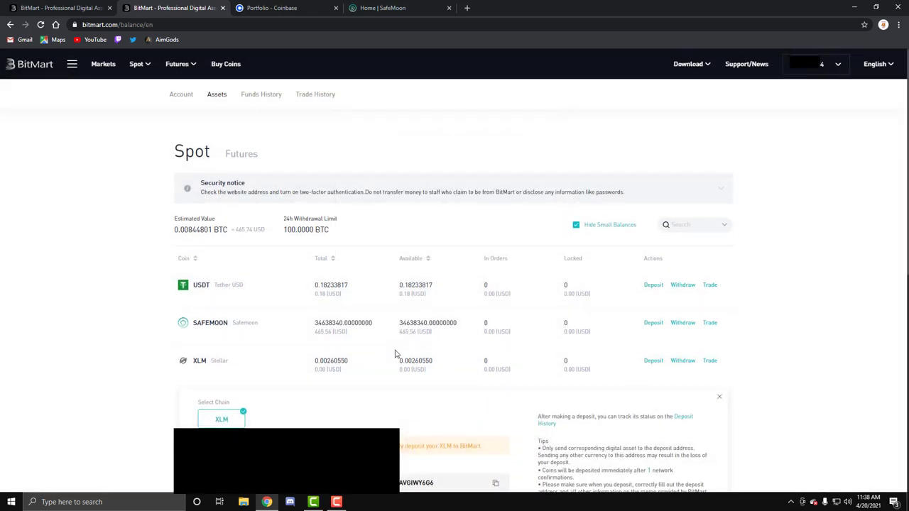
pyautogui.scroll(-3)
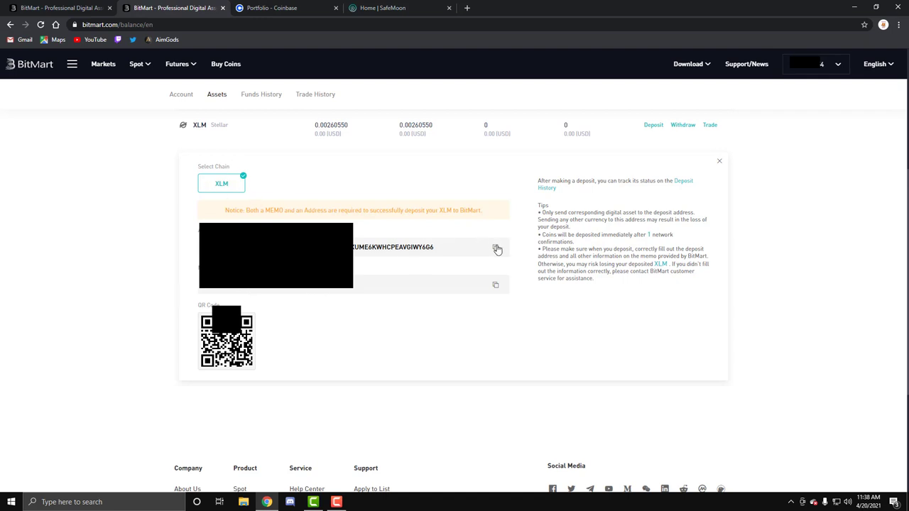
# Fill the Coinbase send form with BitMart's XLM address and memo for the full 1,987.83 XLM.
pyautogui.click(272, 9)
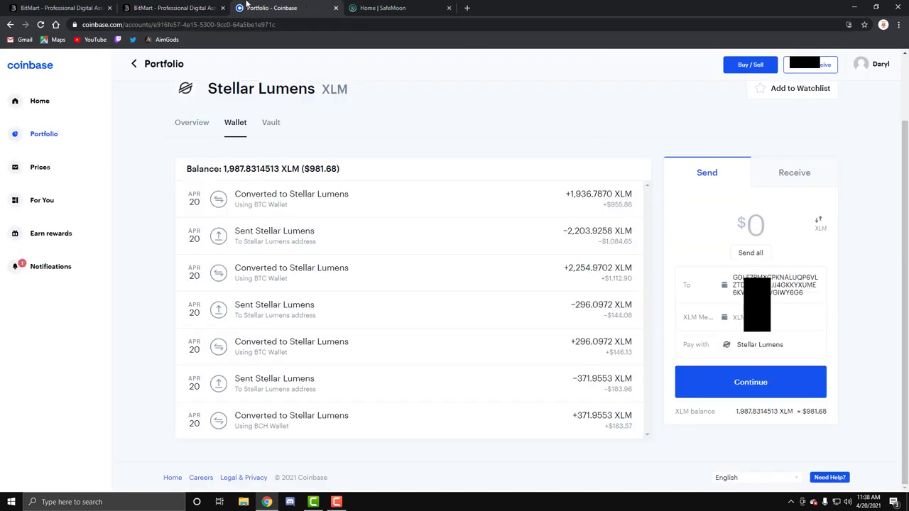
pyautogui.click(173, 8)
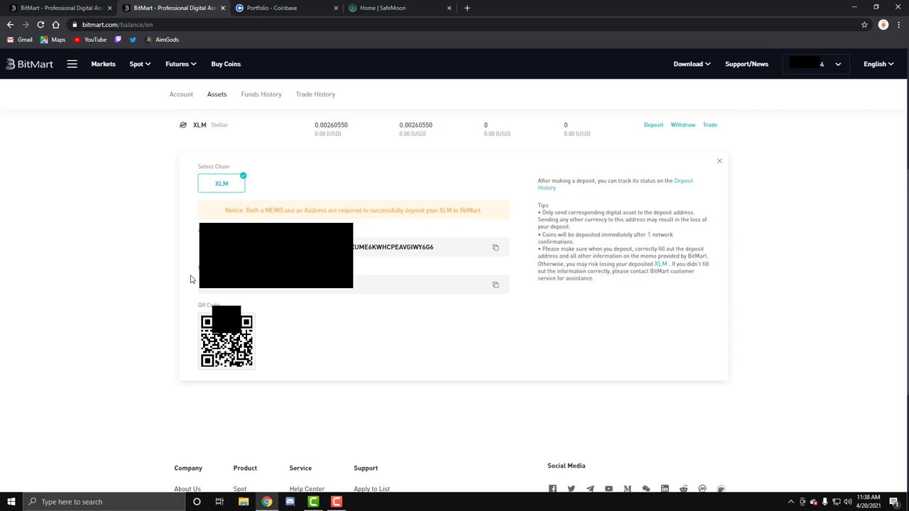
pyautogui.click(279, 9)
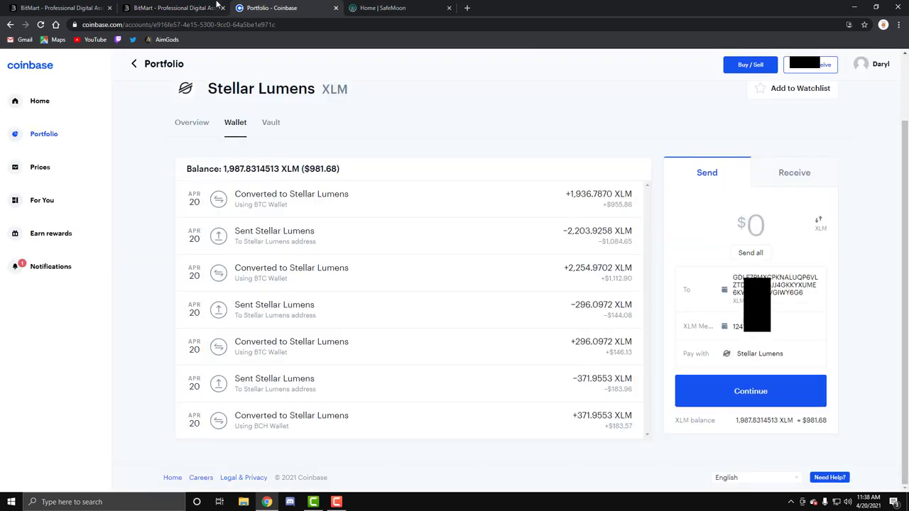
pyautogui.click(170, 10)
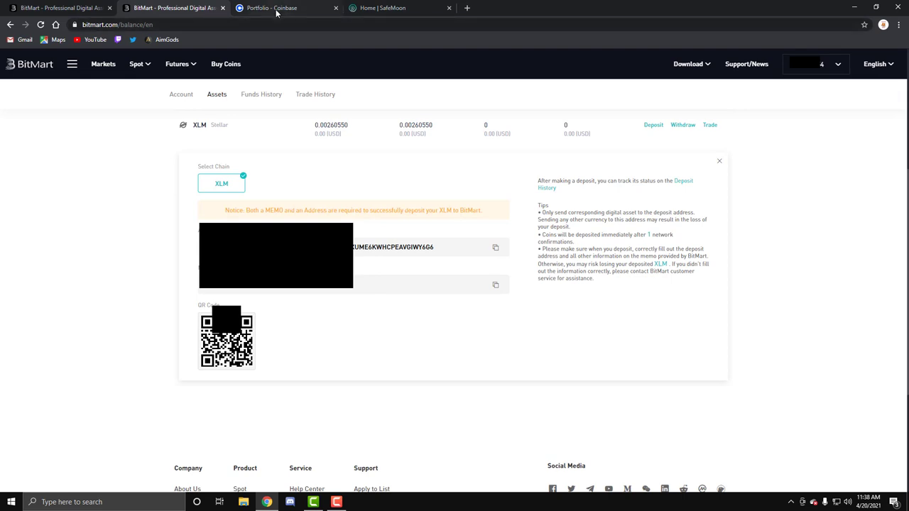
pyautogui.click(281, 9)
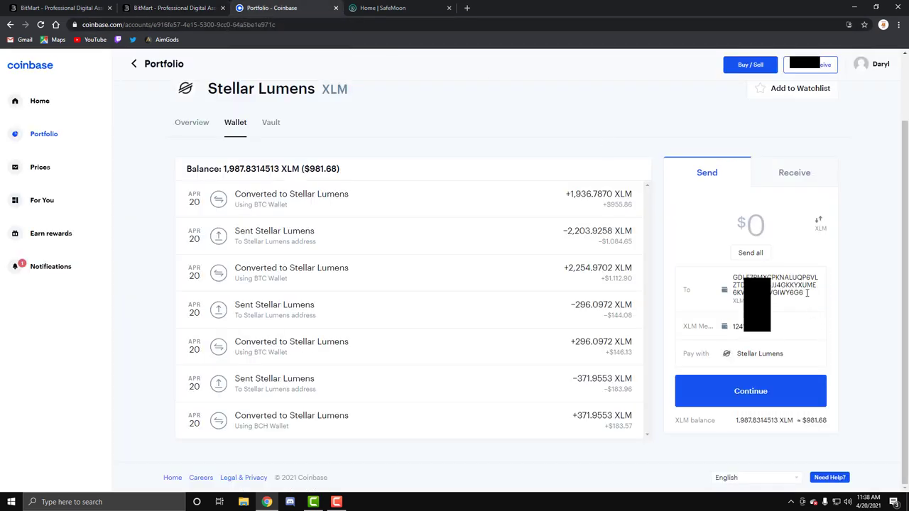
pyautogui.click(170, 9)
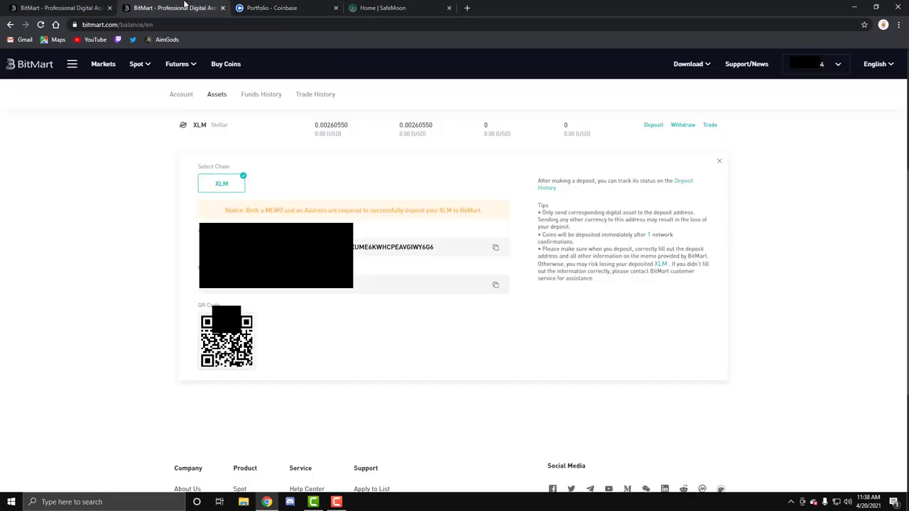
pyautogui.moveTo(277, 9)
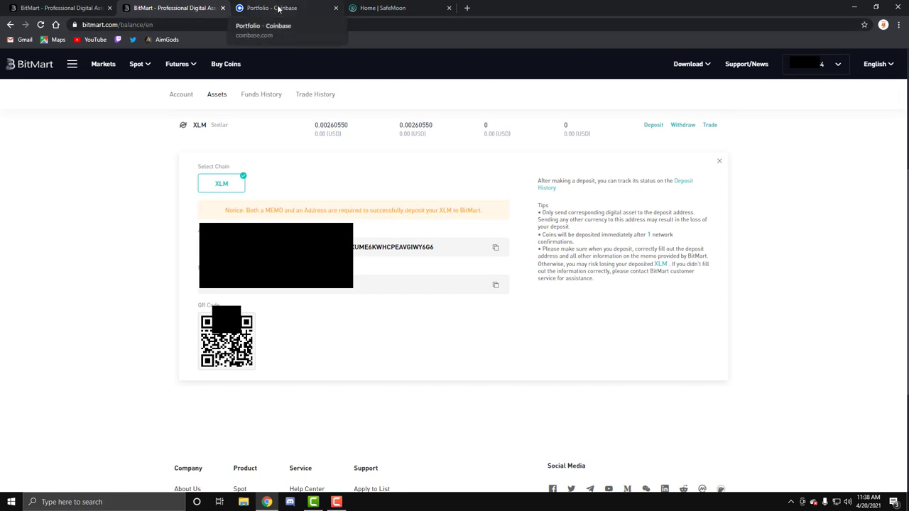
pyautogui.click(276, 8)
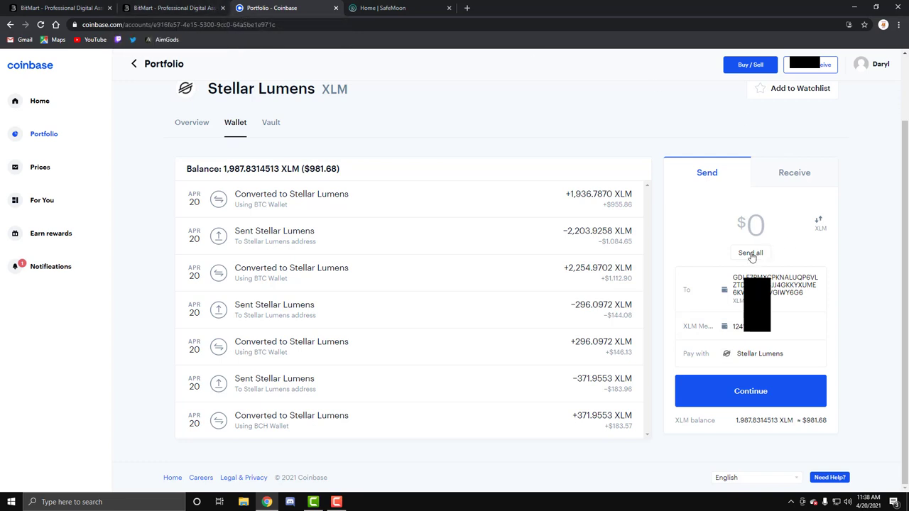
pyautogui.click(750, 253)
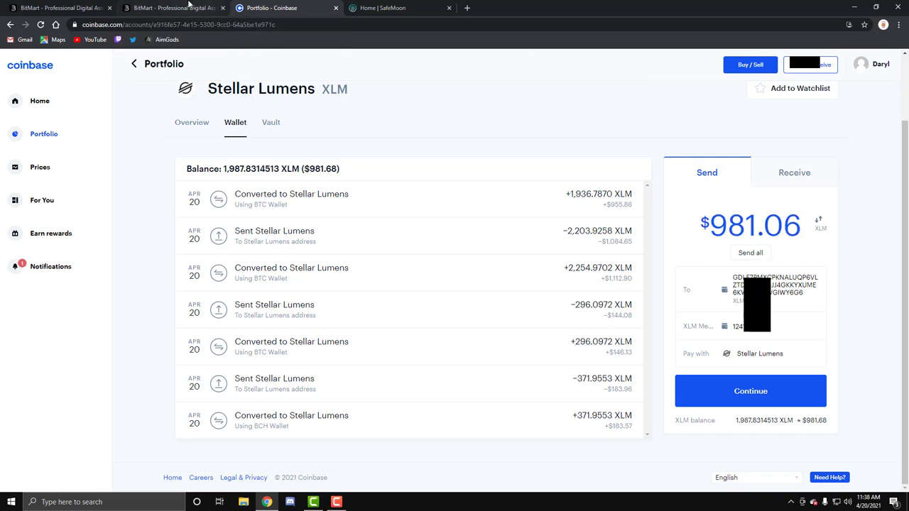
pyautogui.click(174, 9)
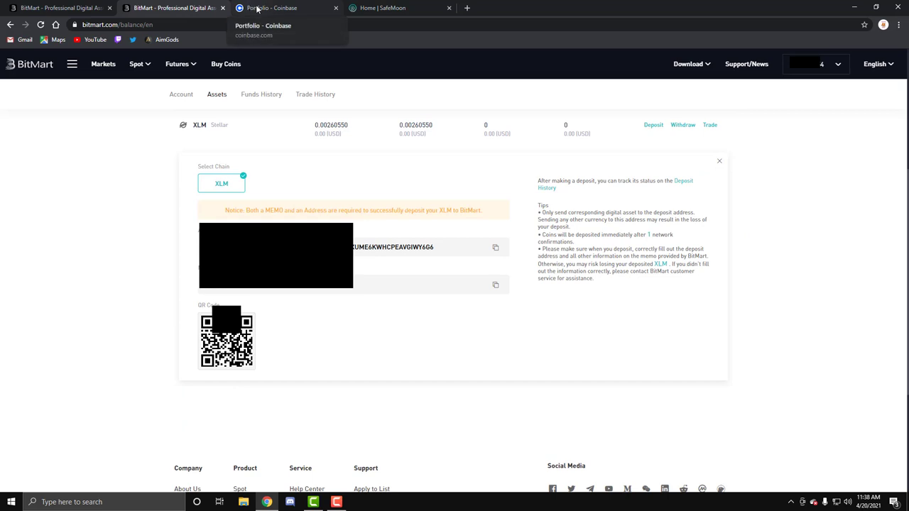
pyautogui.click(264, 8)
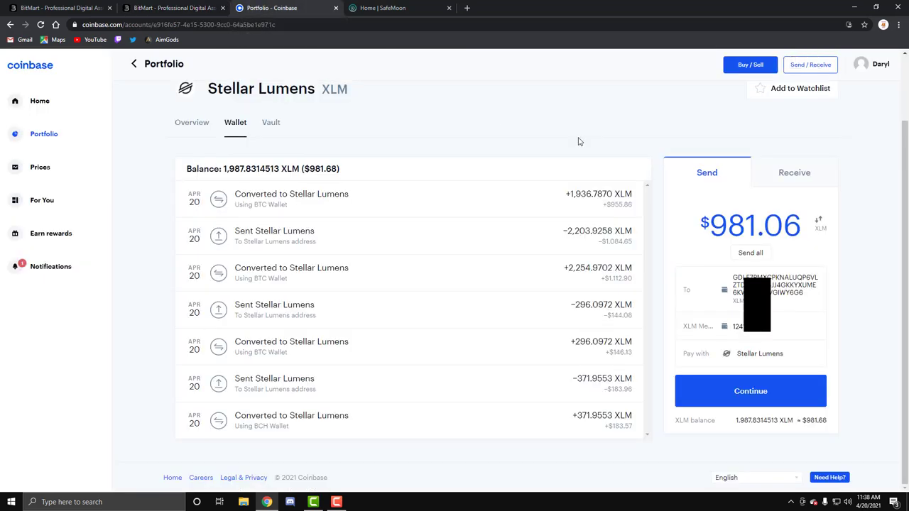
pyautogui.moveTo(738, 258)
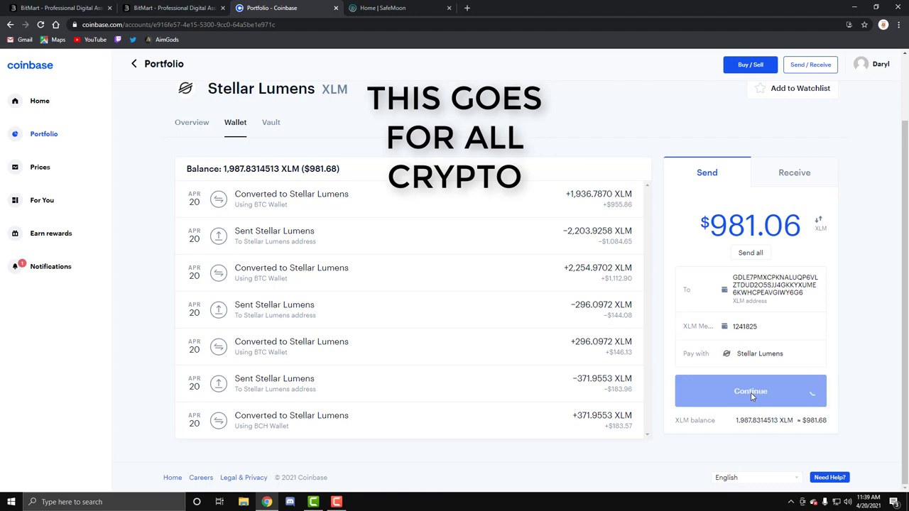
# Confirm the XLM send with the 2-step code, leaving 0 XLM, and return to BitMart.
pyautogui.click(750, 392)
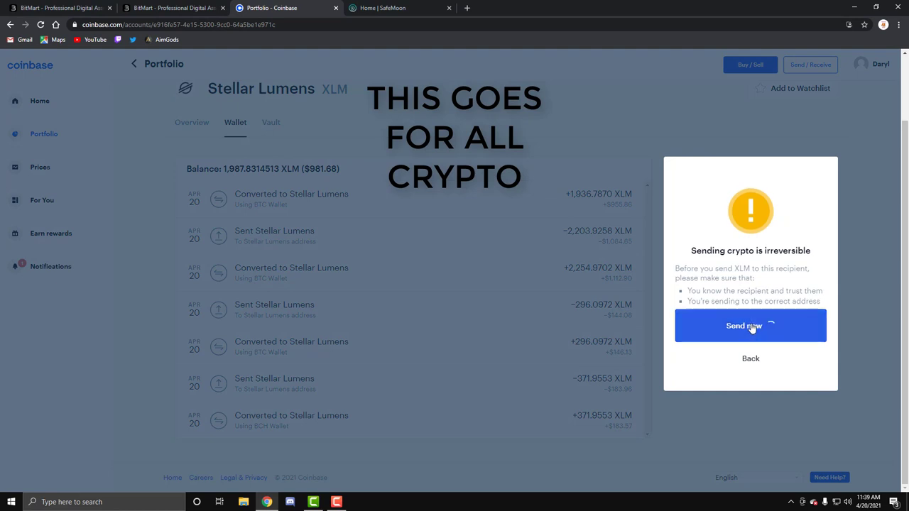
pyautogui.click(750, 325)
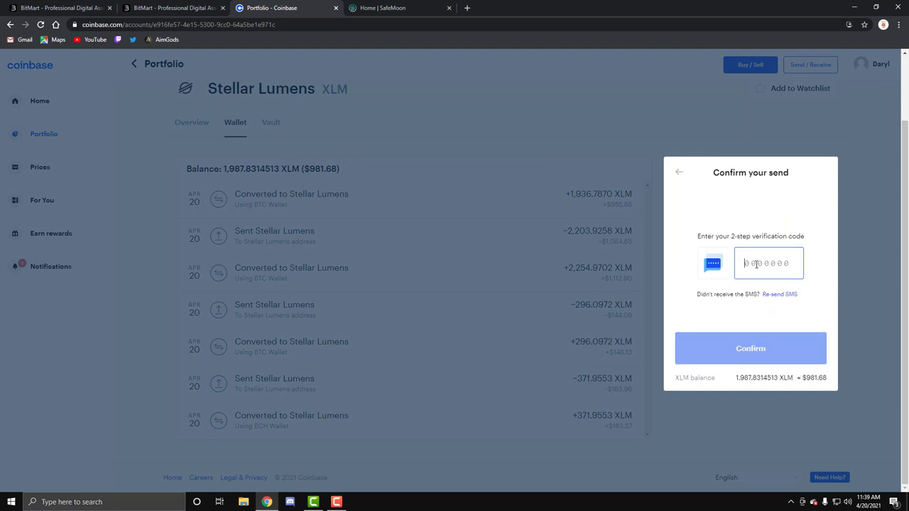
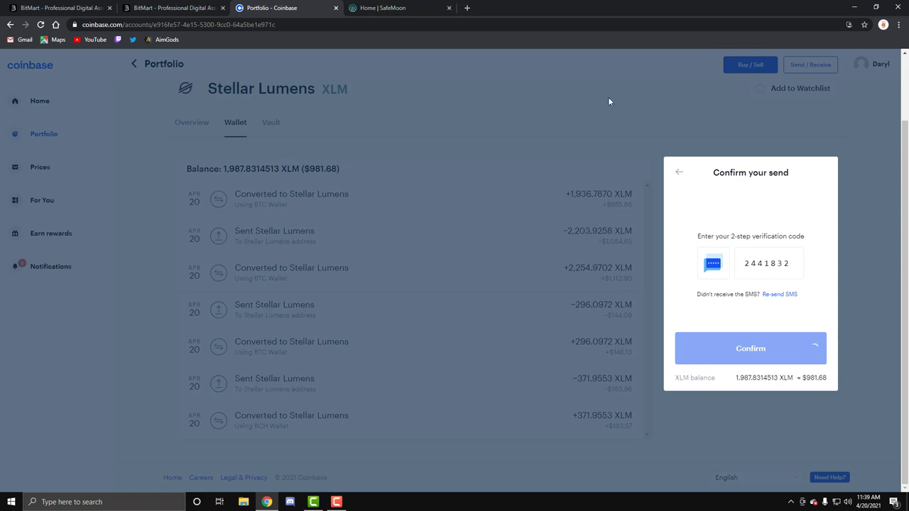
pyautogui.moveTo(173, 9)
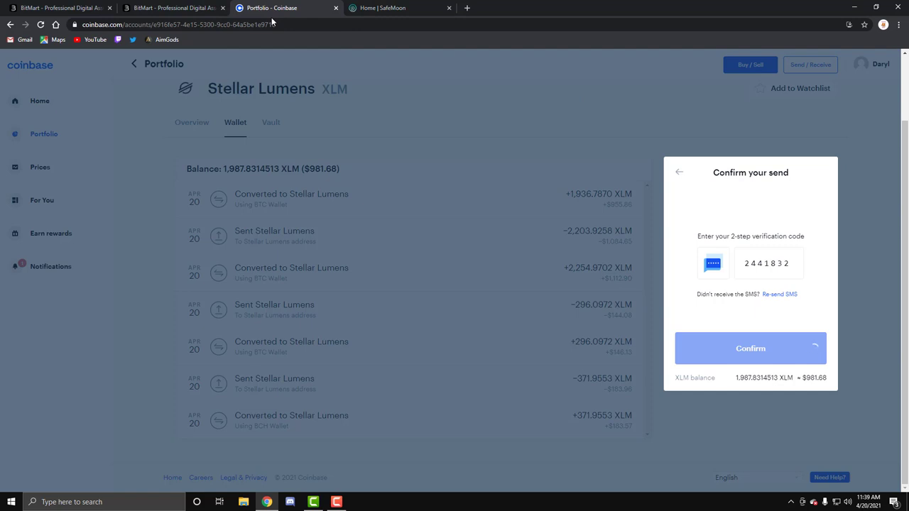
pyautogui.click(750, 347)
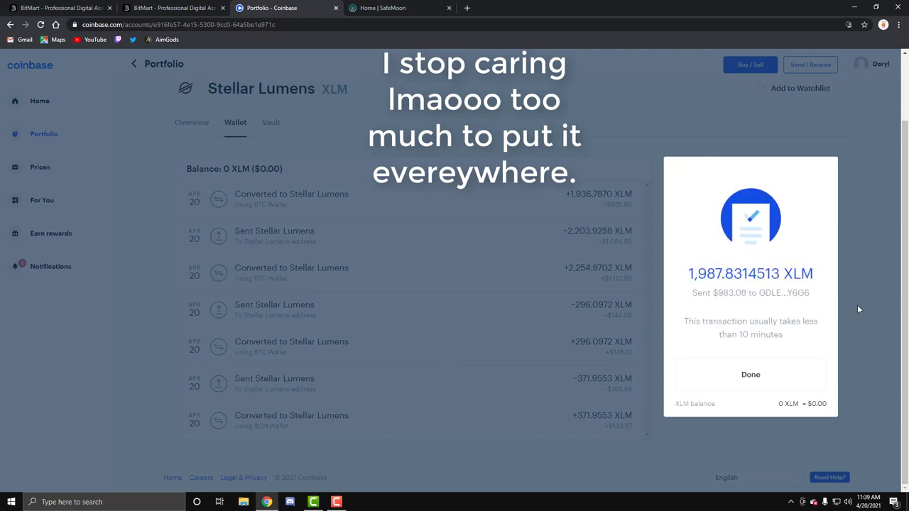
pyautogui.click(750, 375)
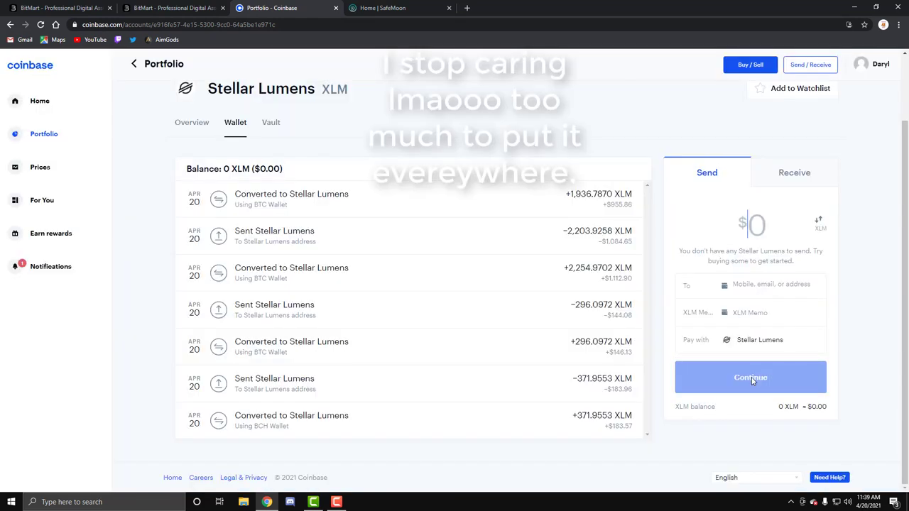
pyautogui.click(170, 8)
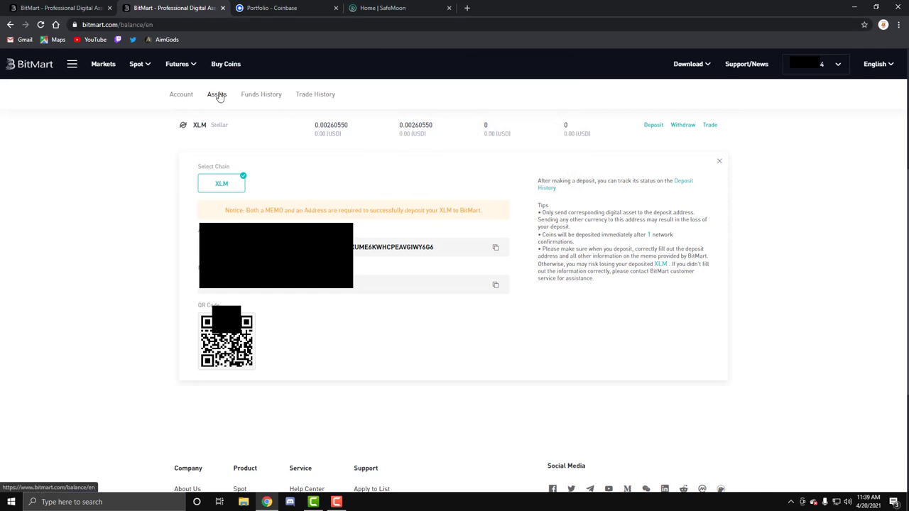
pyautogui.moveTo(339, 69)
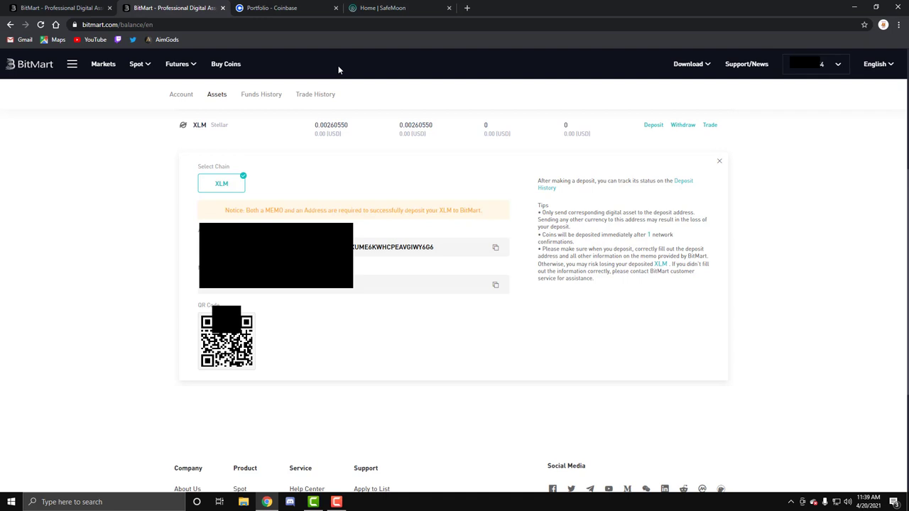
# Reload spot assets showing 1,987.834 XLM arrived and choose the XLM/USDT market.
pyautogui.click(718, 161)
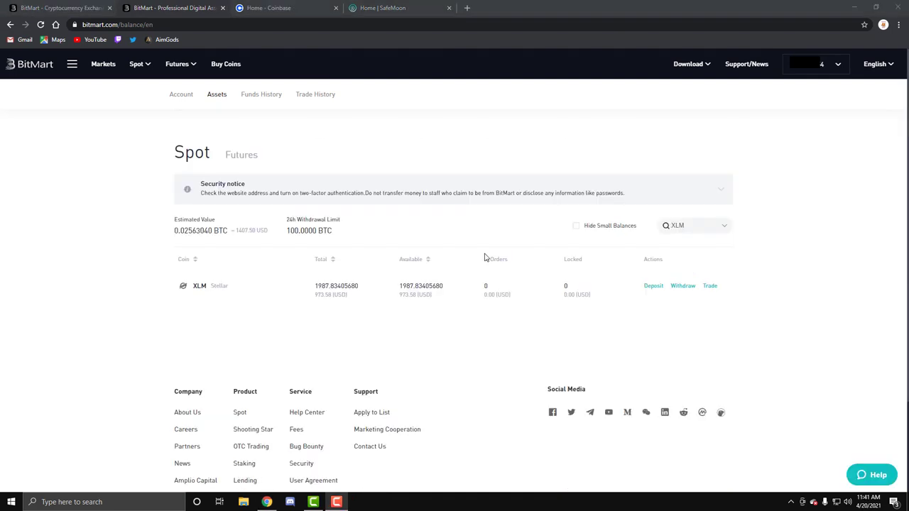
pyautogui.moveTo(287, 301)
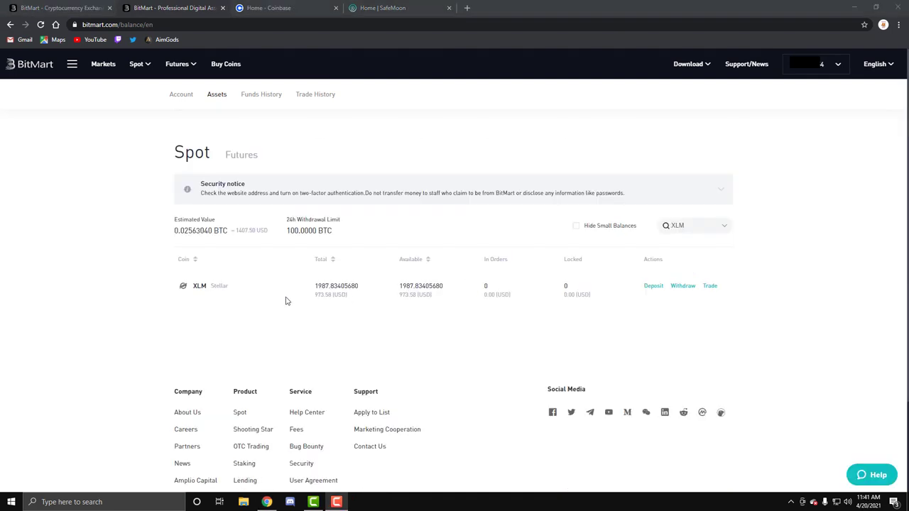
pyautogui.moveTo(723, 300)
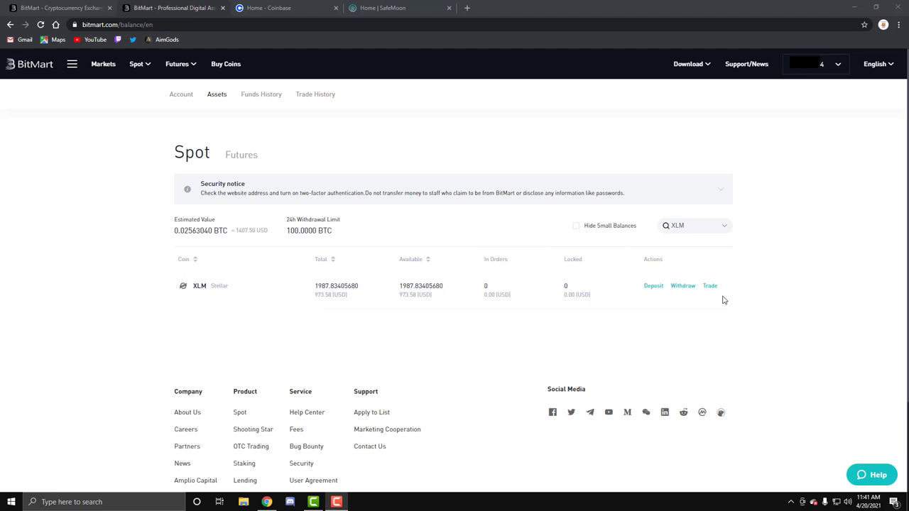
pyautogui.click(710, 286)
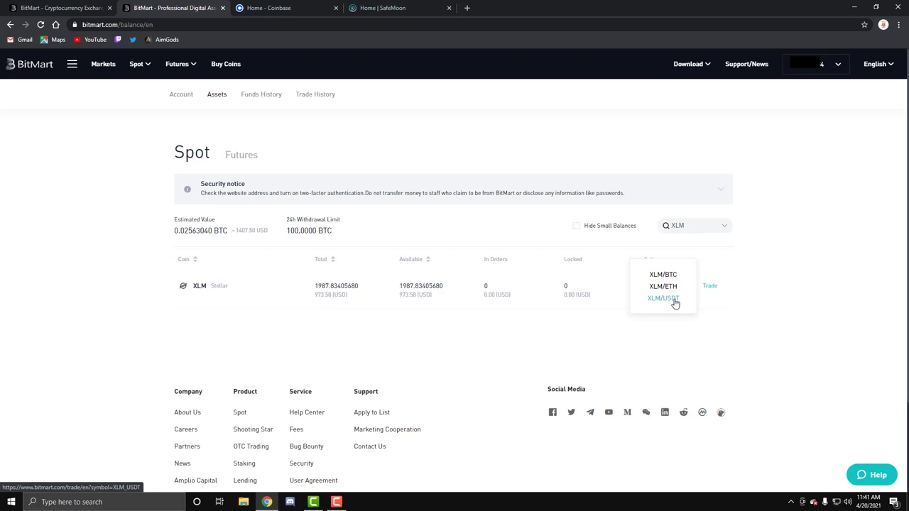
pyautogui.click(661, 298)
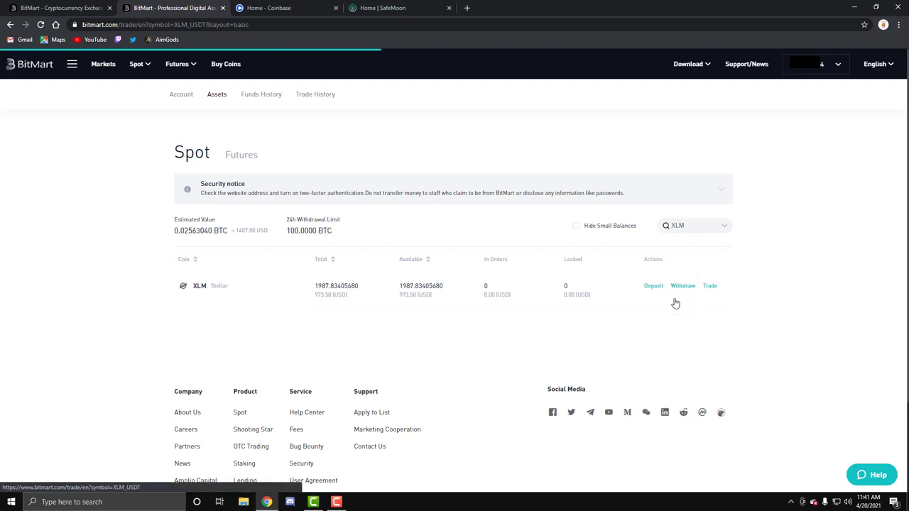
# Sell the full XLM holding for about 976.41 USDT and return to spot assets.
pyautogui.click(709, 286)
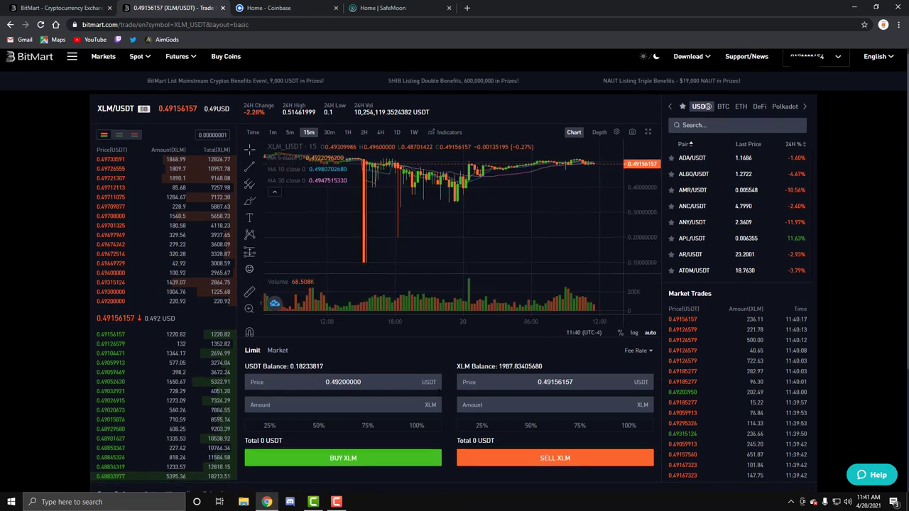
pyautogui.scroll(-3)
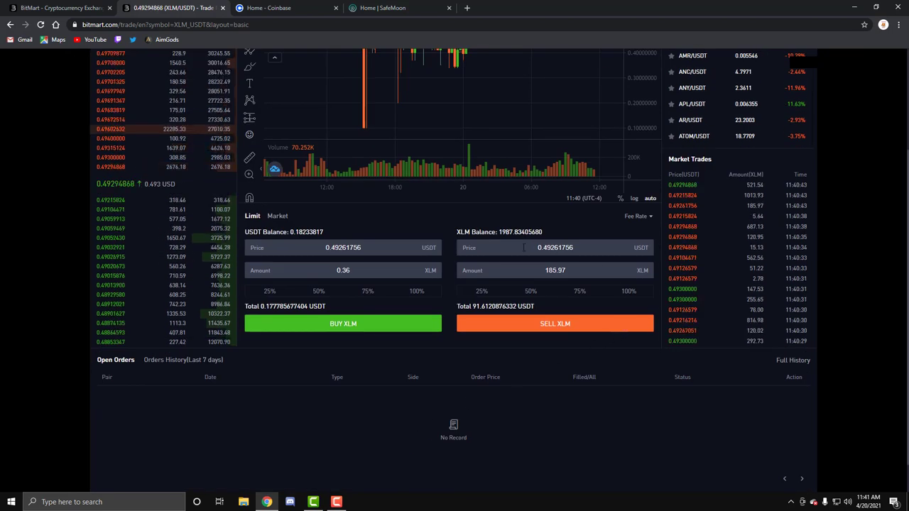
pyautogui.click(627, 291)
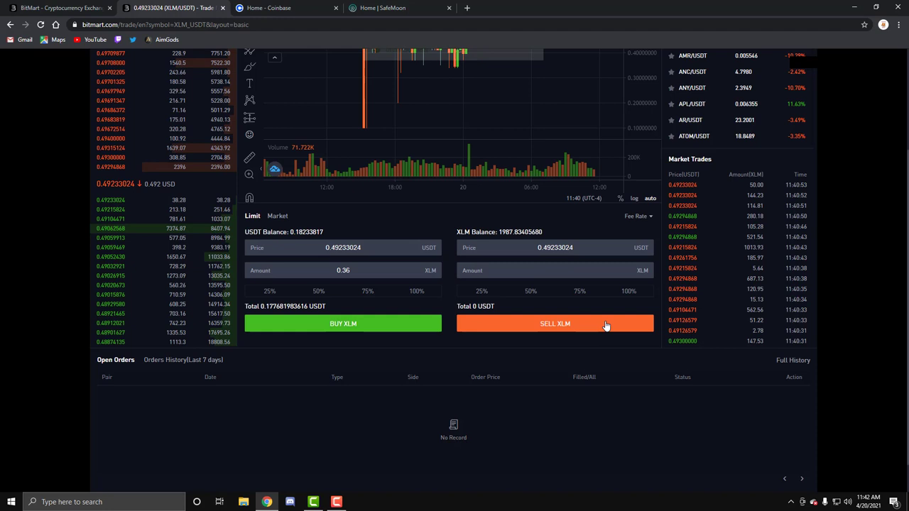
pyautogui.click(555, 323)
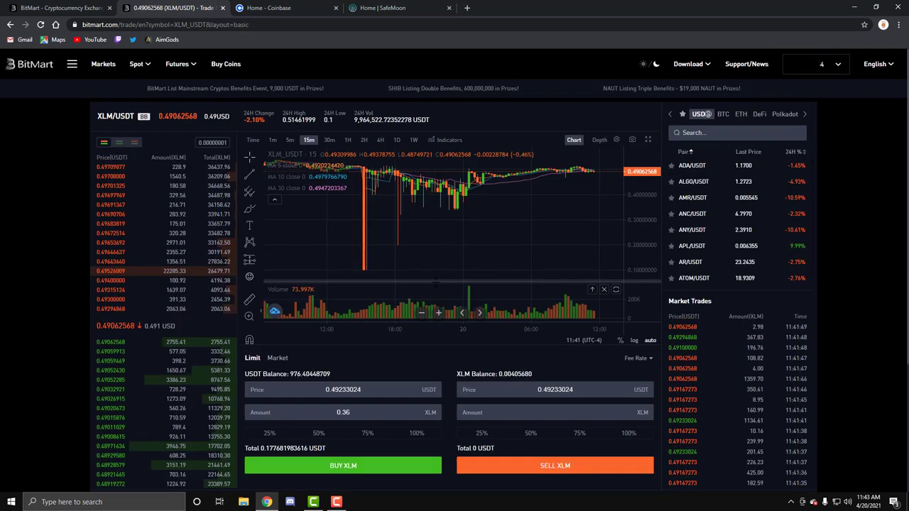
pyautogui.scroll(-3)
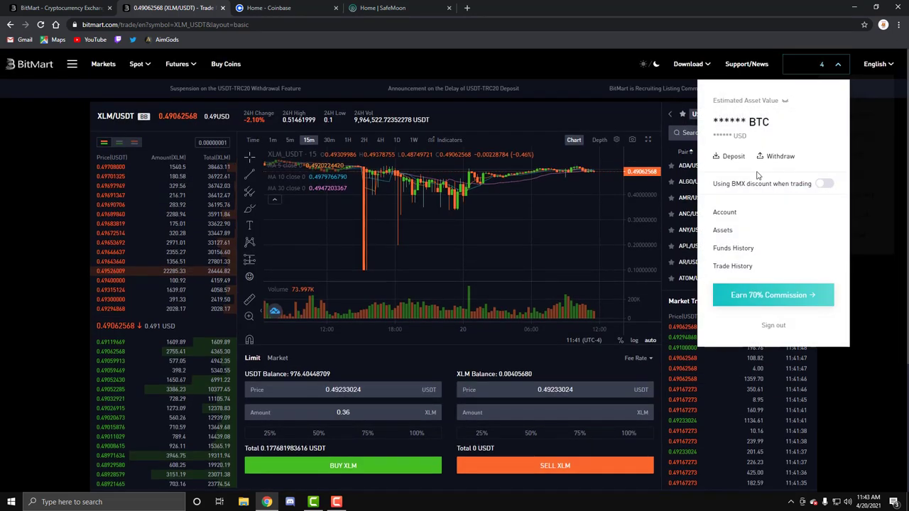
pyautogui.click(721, 230)
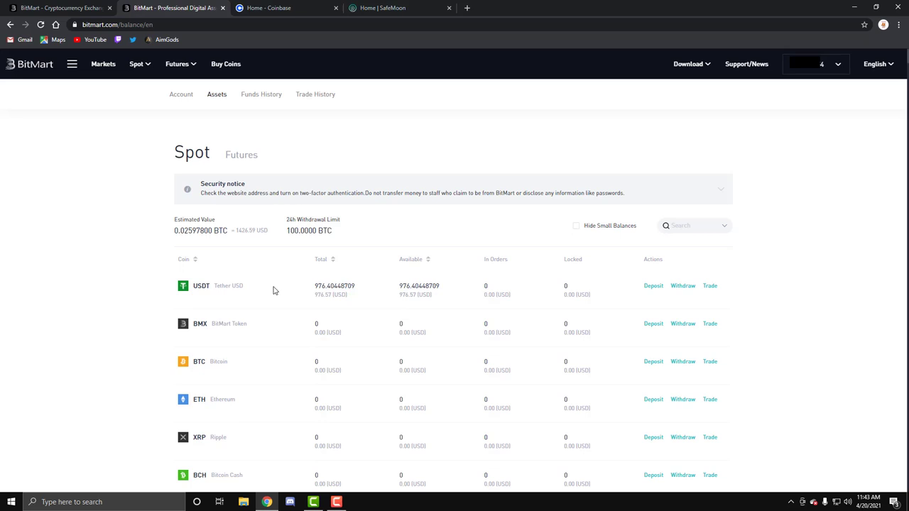
pyautogui.moveTo(369, 267)
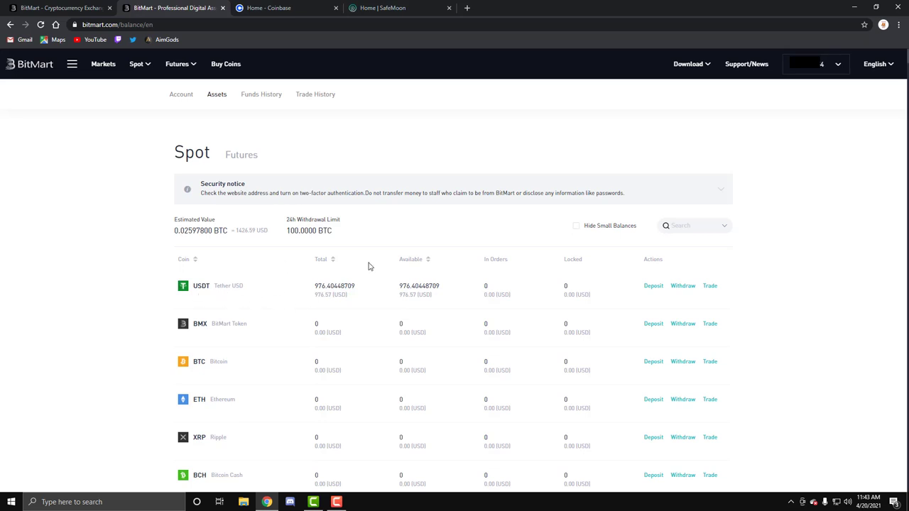
pyautogui.moveTo(712, 258)
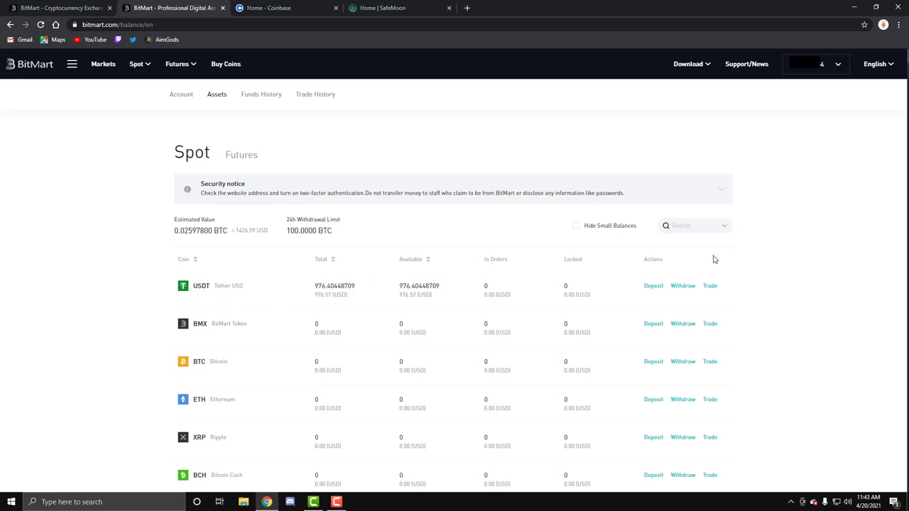
# Buy SafeMoon on SAFEMOON/USDT with 100% of the 976.41 USDT, giving about 34,638,340 SAFEMOON.
pyautogui.click(685, 226)
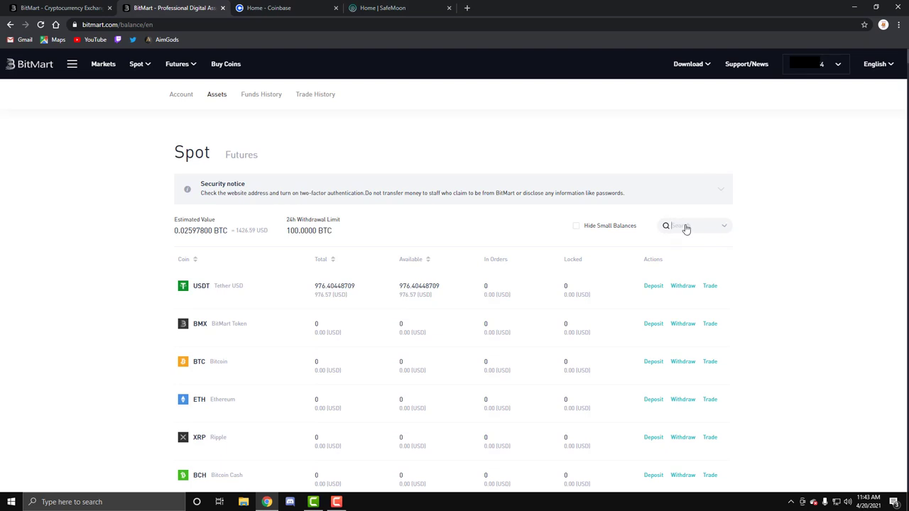
pyautogui.write('saf')
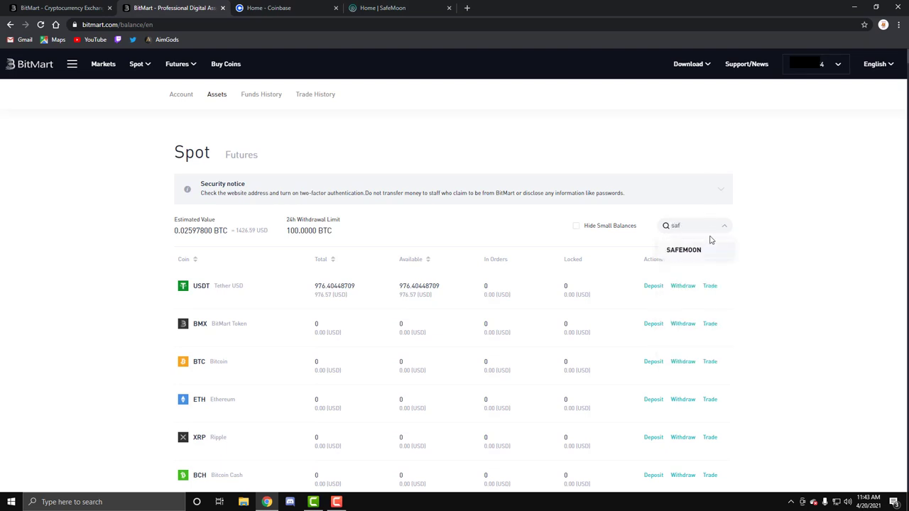
pyautogui.click(683, 250)
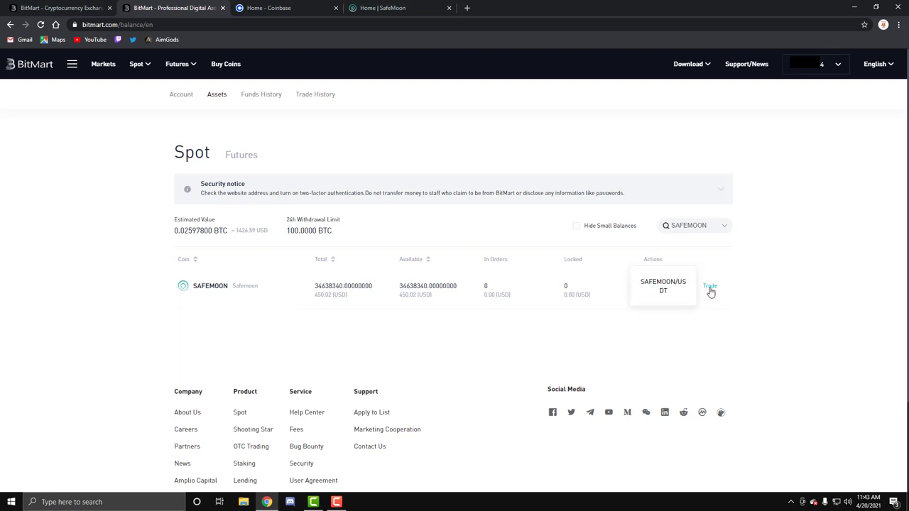
pyautogui.click(709, 286)
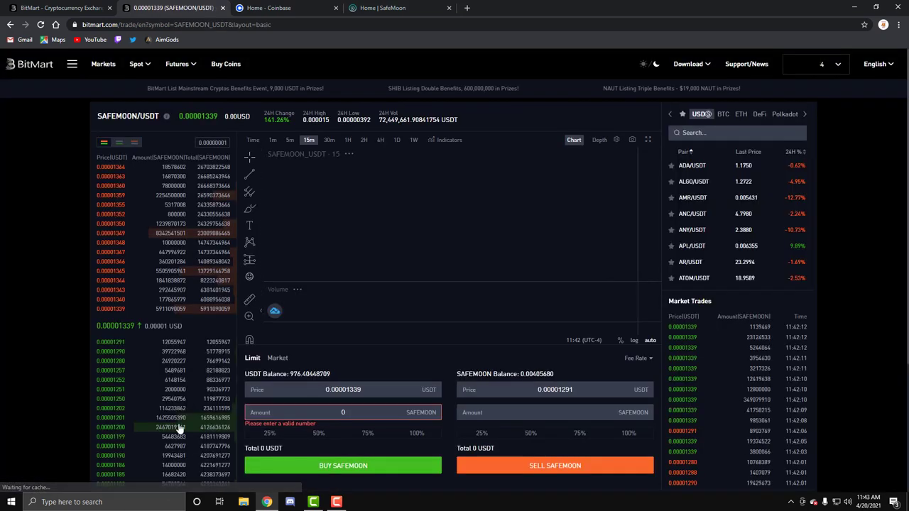
pyautogui.scroll(-3)
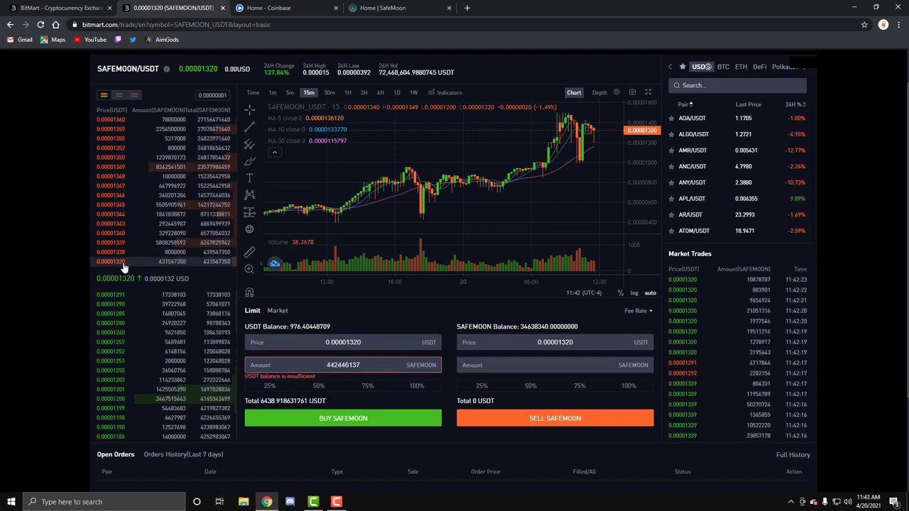
pyautogui.click(414, 386)
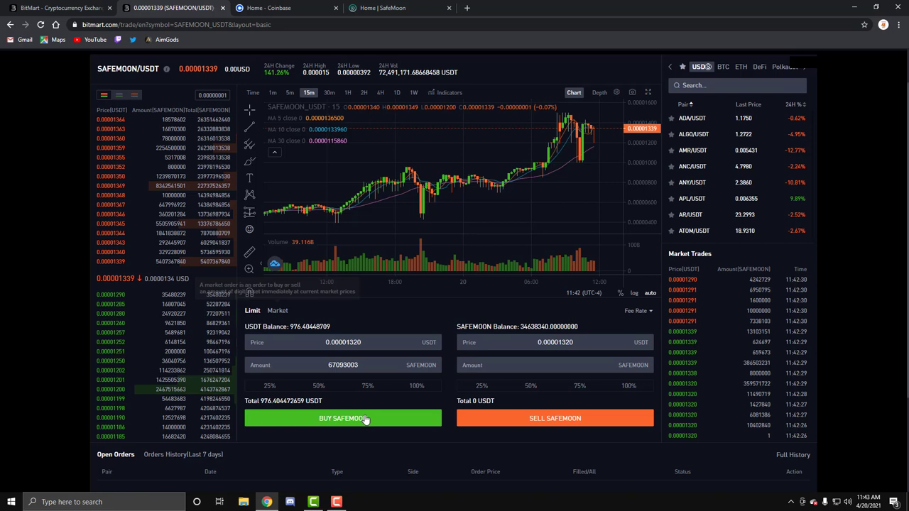
pyautogui.click(343, 418)
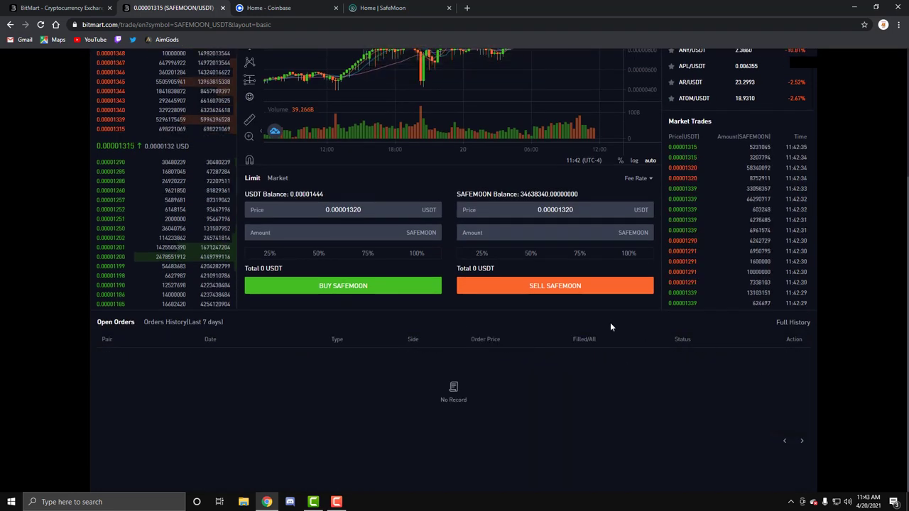
# Show spot assets with small balances hidden, listing 101,731,343 SAFEMOON plus dust USDT and XLM.
pyautogui.click(821, 64)
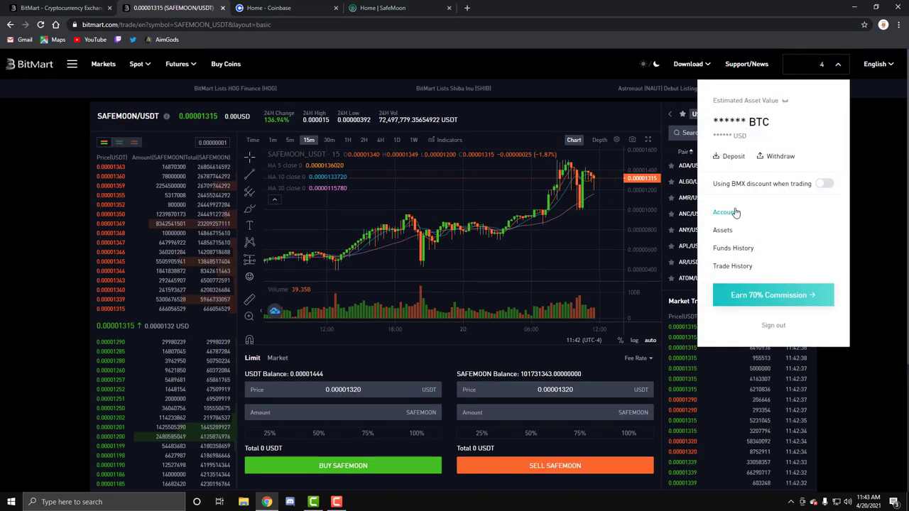
pyautogui.click(724, 212)
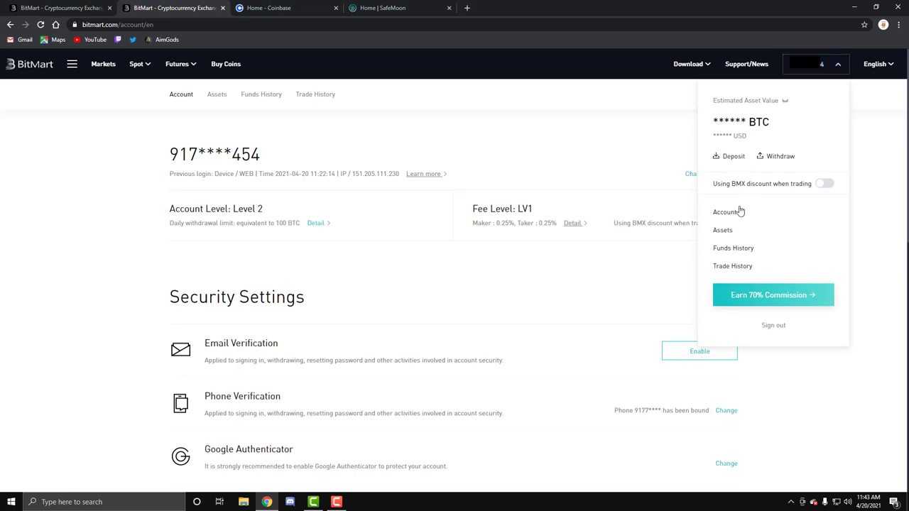
pyautogui.click(721, 230)
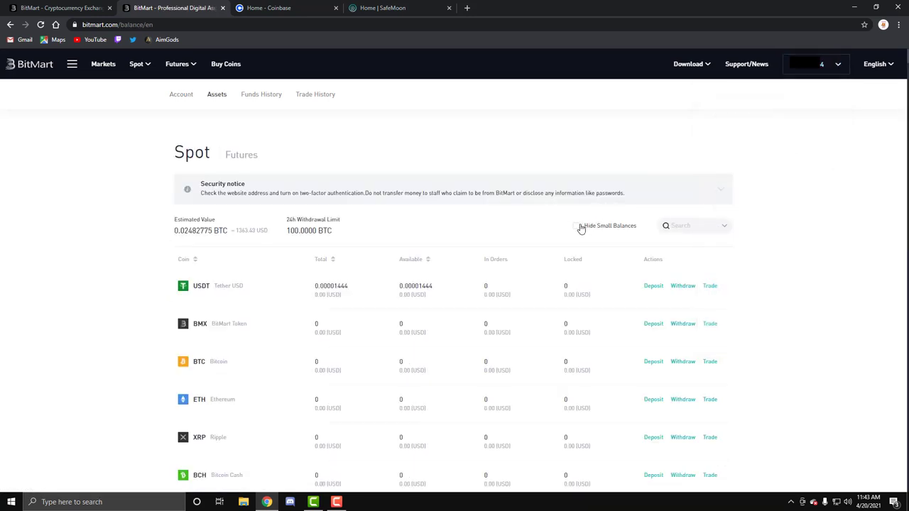
pyautogui.click(576, 225)
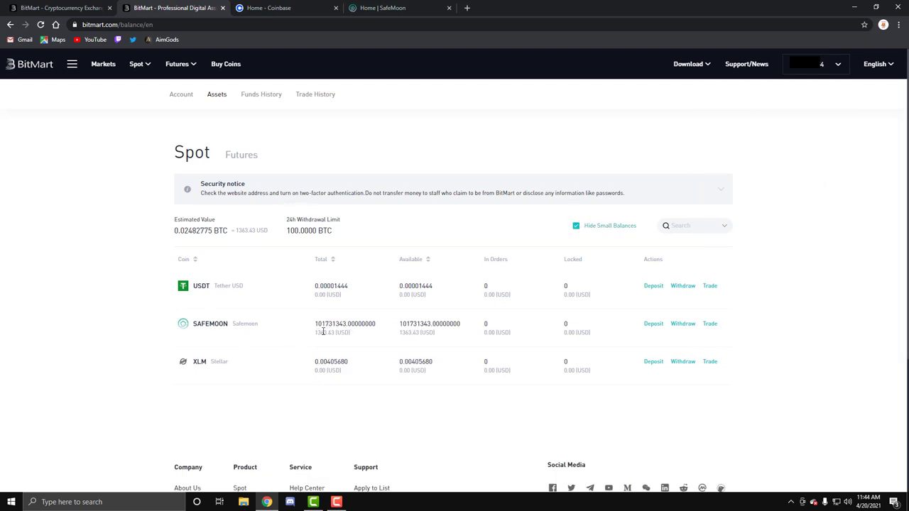
pyautogui.moveTo(377, 312)
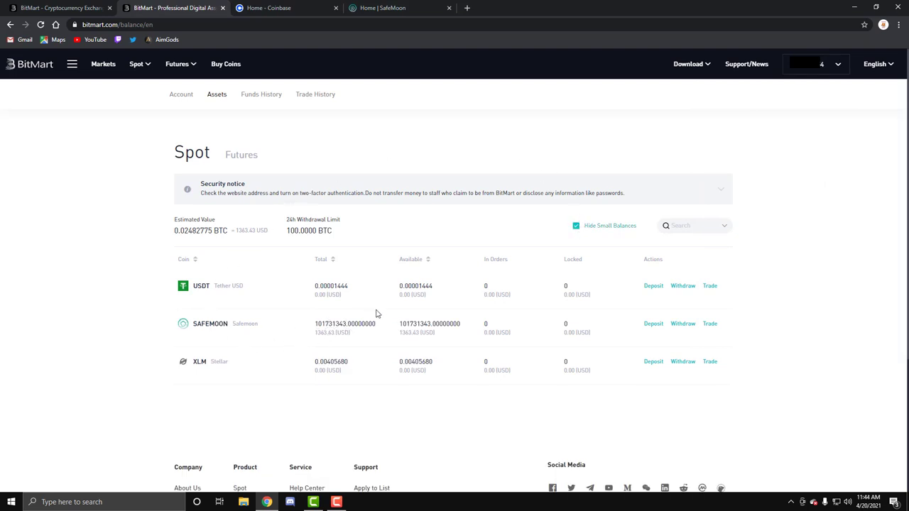
pyautogui.doubleClick(341, 323)
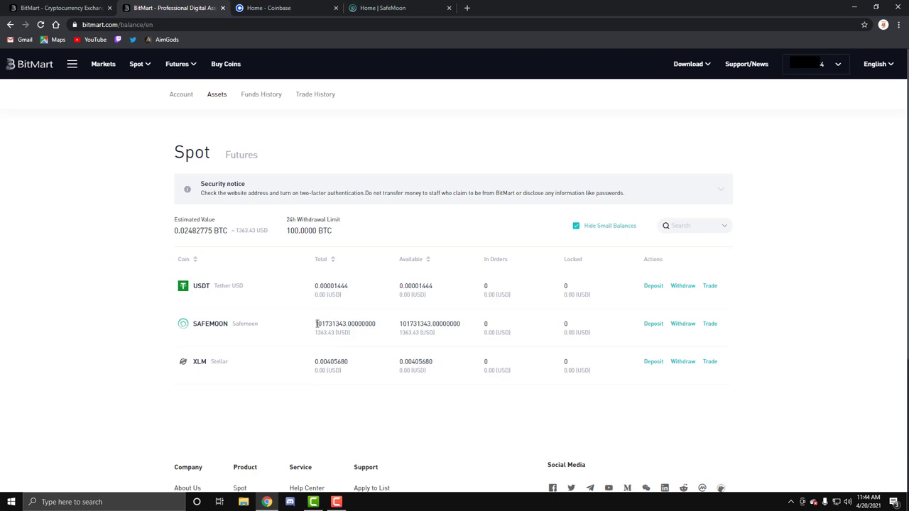
pyautogui.moveTo(316, 328)
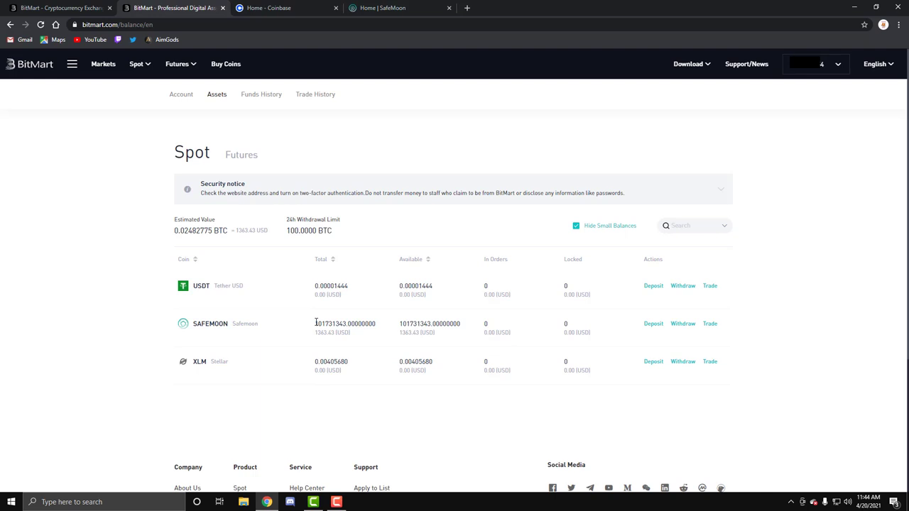
pyautogui.moveTo(315, 313)
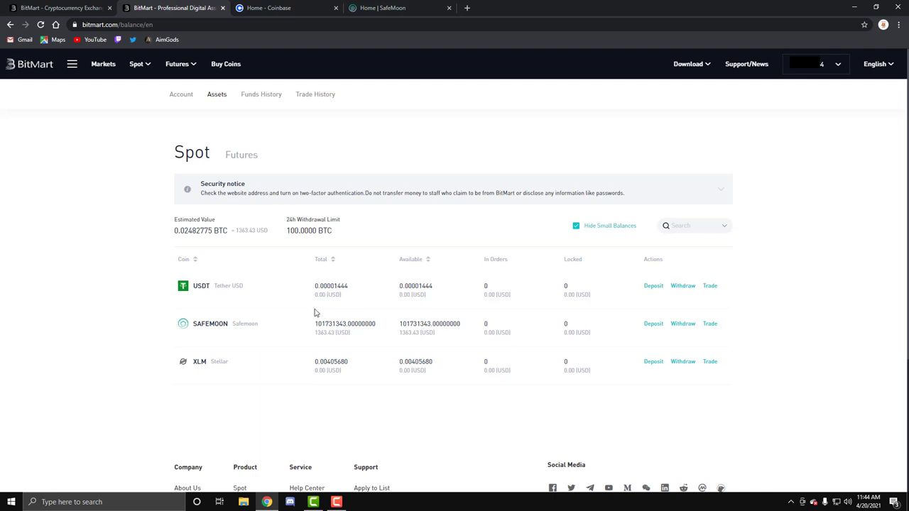
pyautogui.moveTo(315, 320)
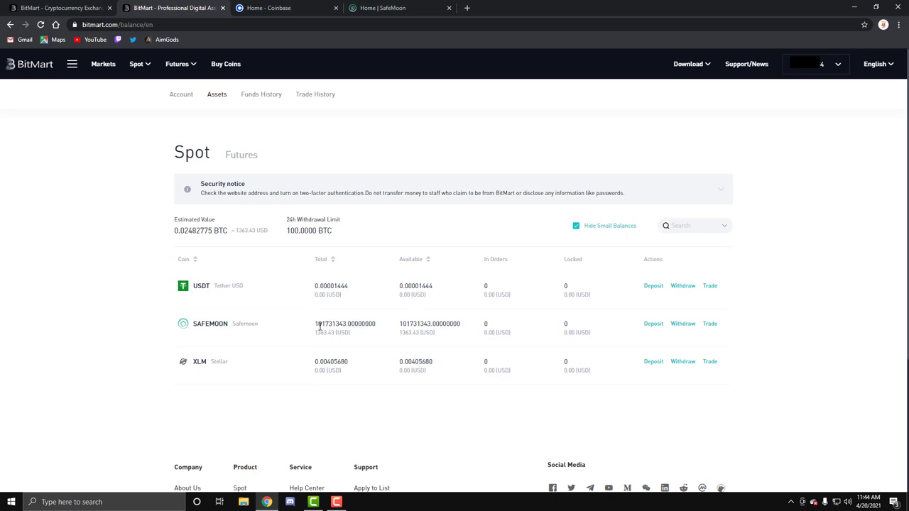
pyautogui.moveTo(322, 324)
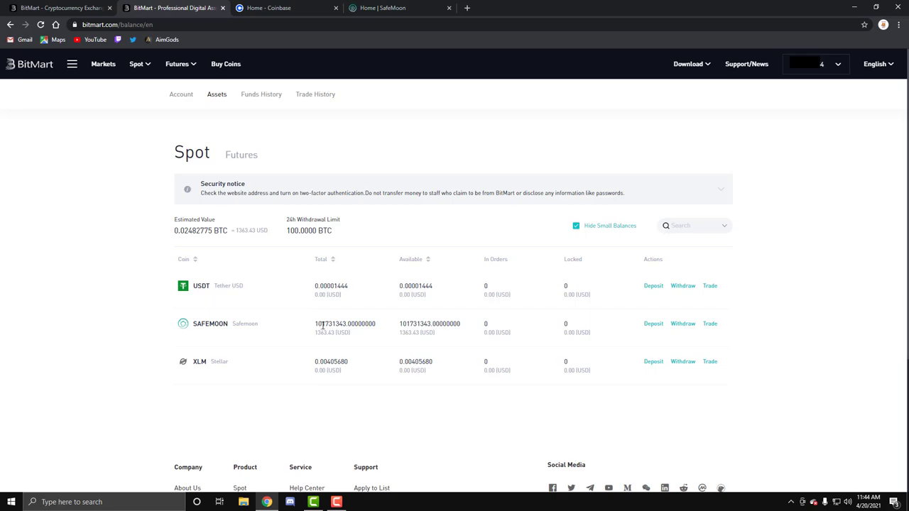